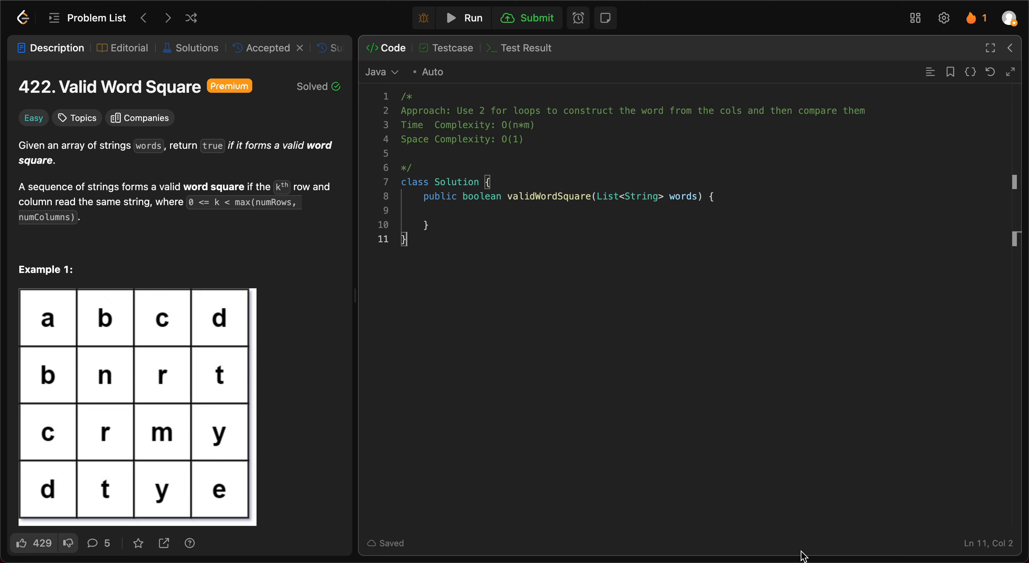
pyautogui.moveTo(730, 383)
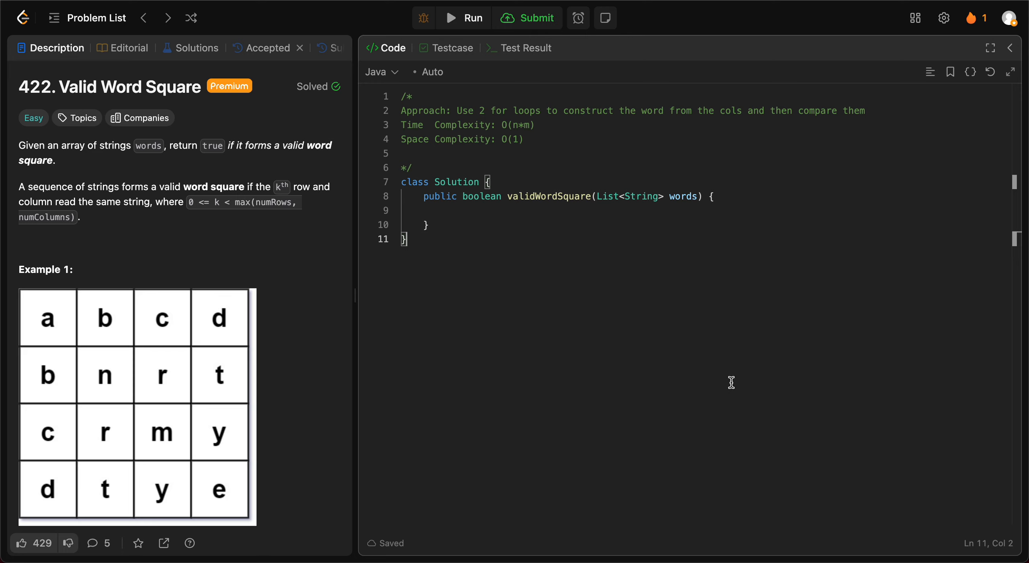
pyautogui.moveTo(424, 151)
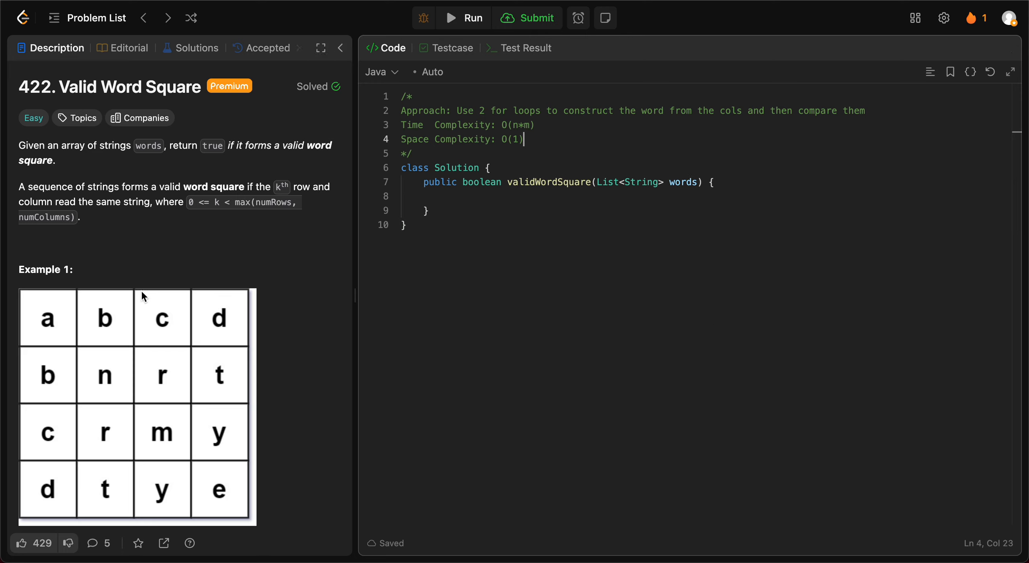
# Step: Scroll the Valid Word Square description down to Example 1
pyautogui.scroll(-3)
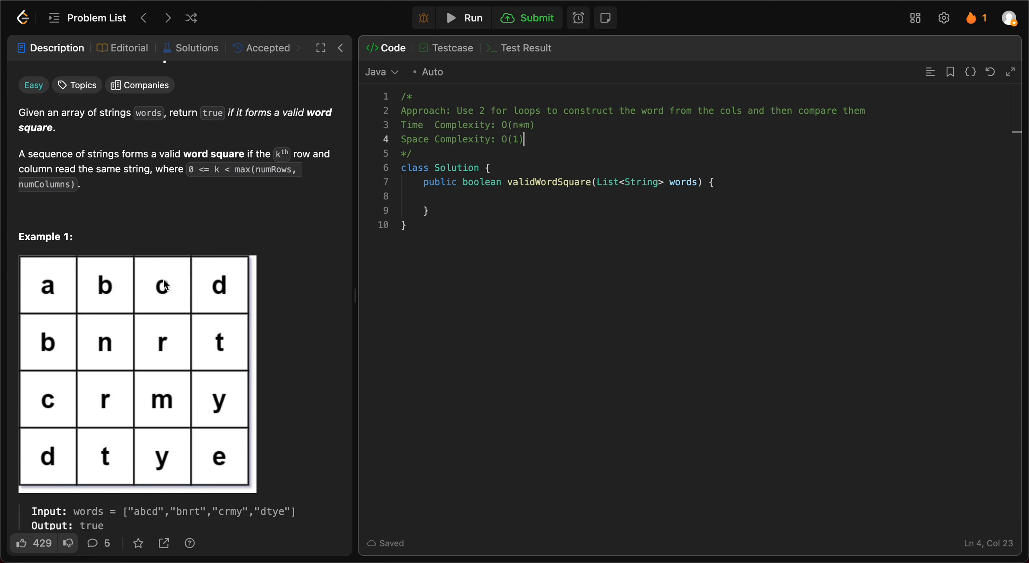
pyautogui.moveTo(160, 343)
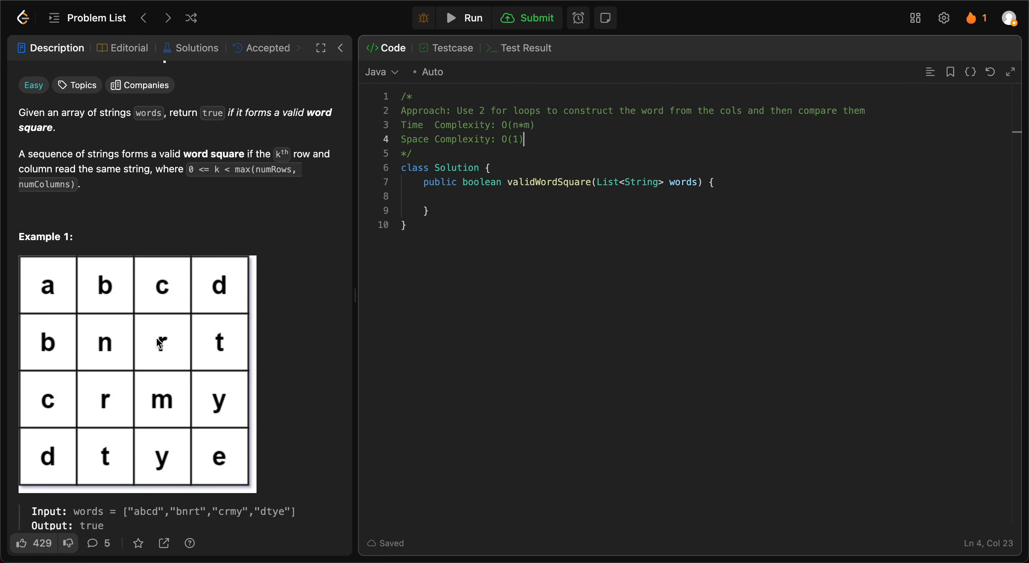
pyautogui.moveTo(169, 342)
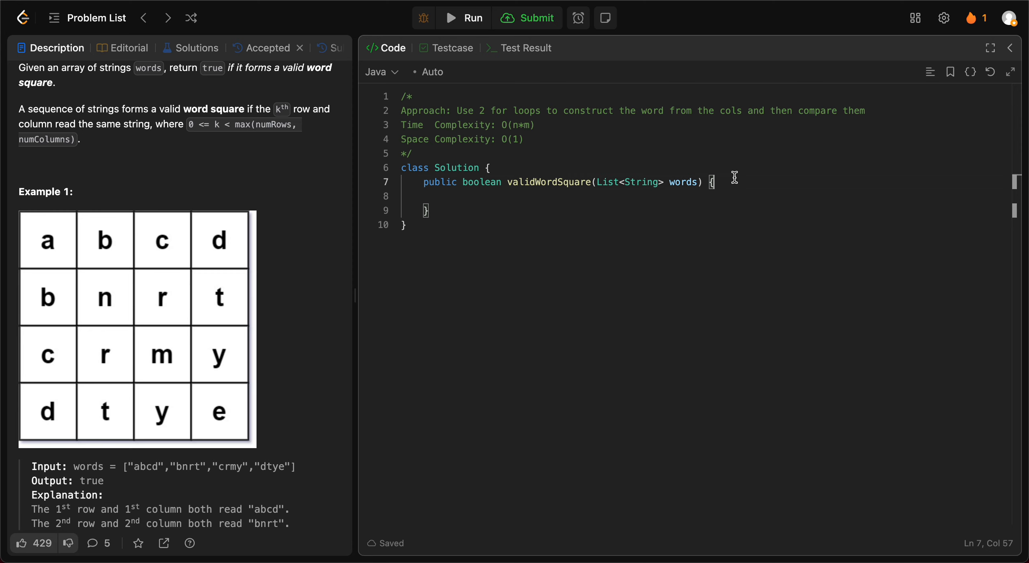
pyautogui.scroll(-3)
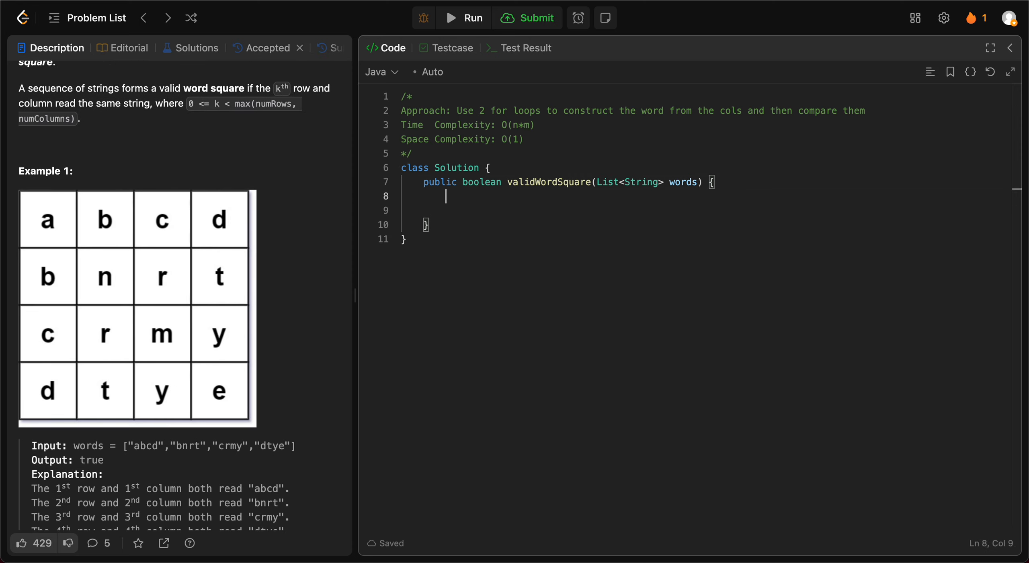
# Step: Declare int rows = words.size(); and int cols = 0; at the start of validWordSquare
pyautogui.write('int')
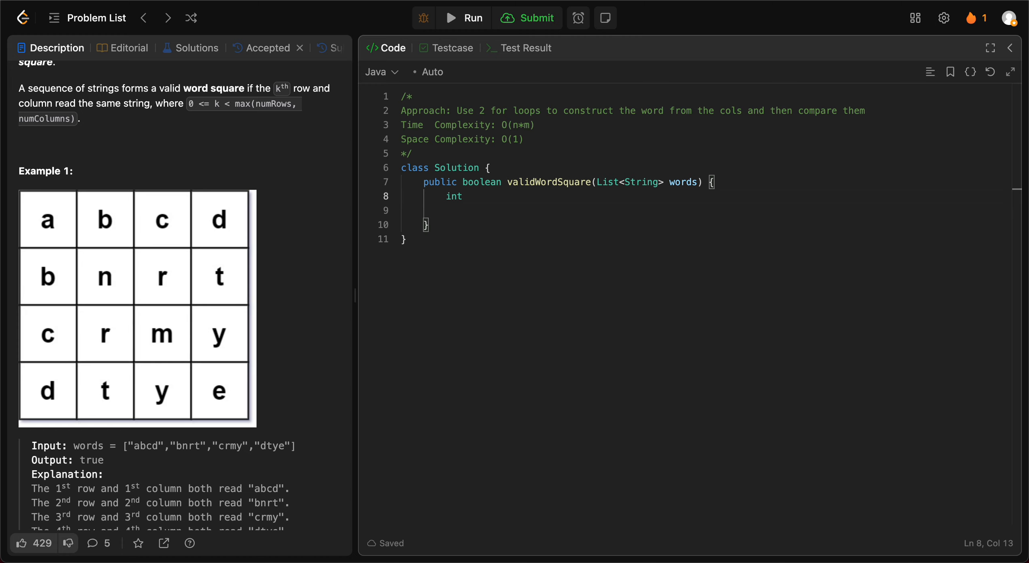
pyautogui.write('r')
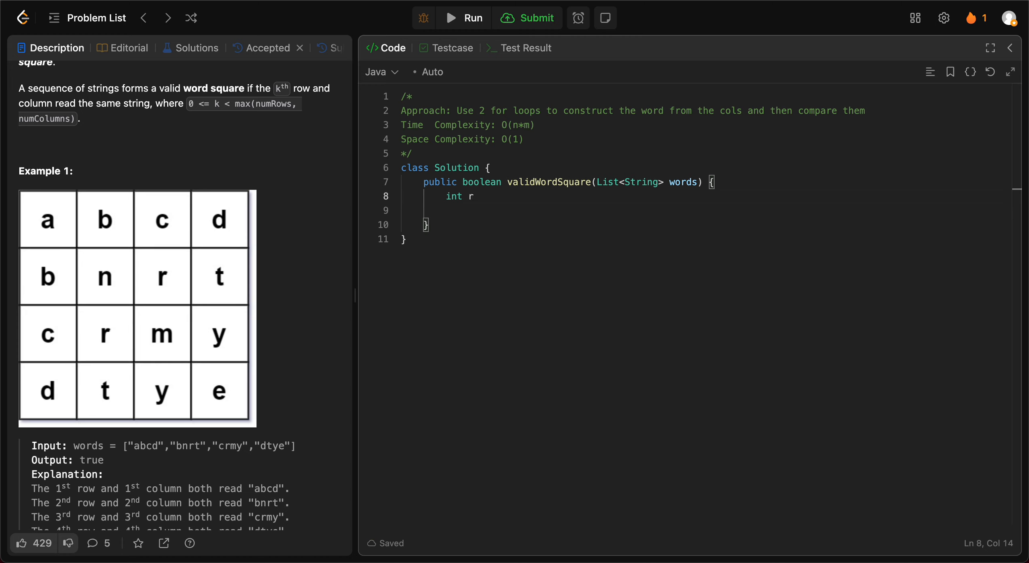
pyautogui.write('ows =')
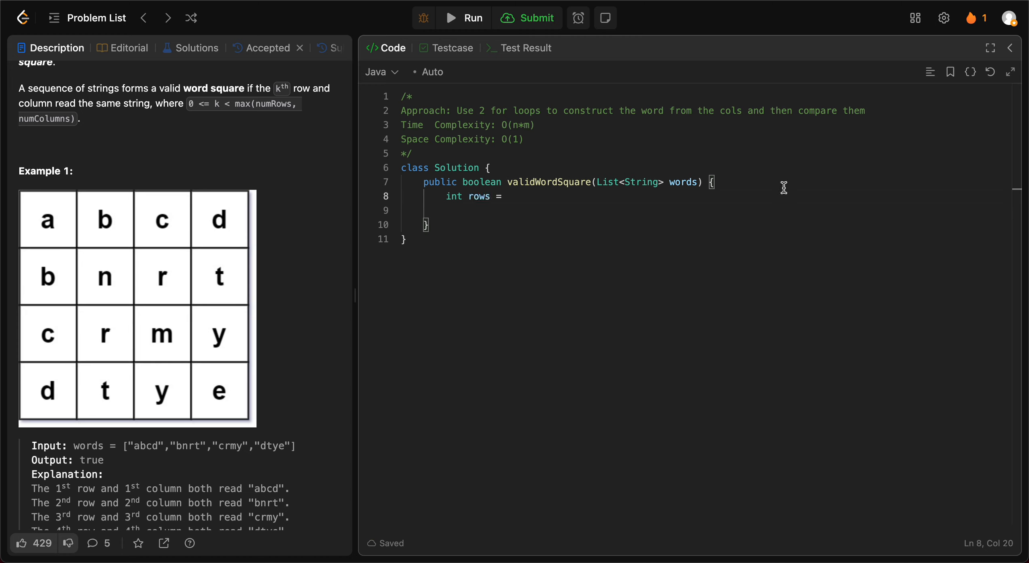
pyautogui.write('w')
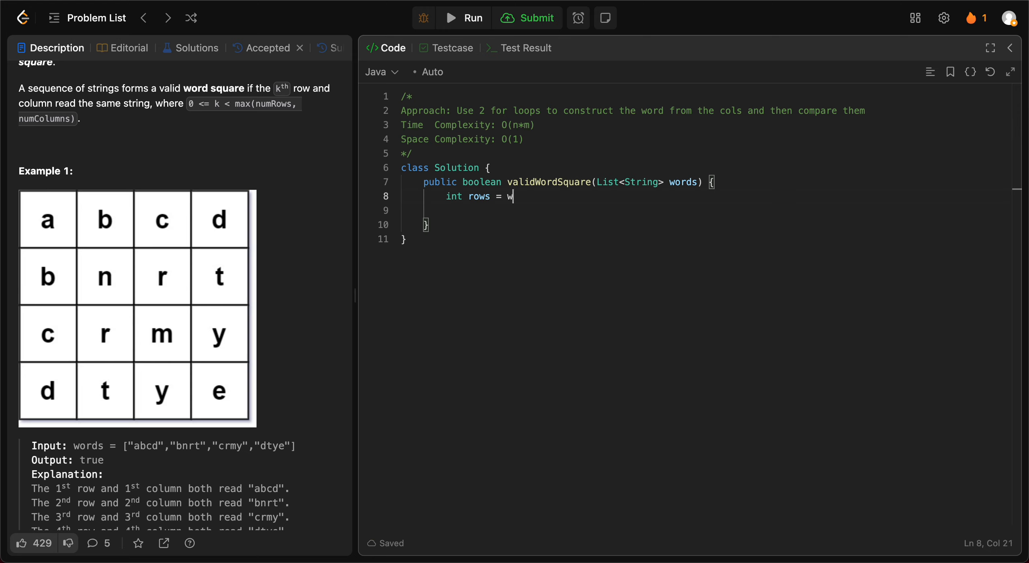
pyautogui.write('ords.e')
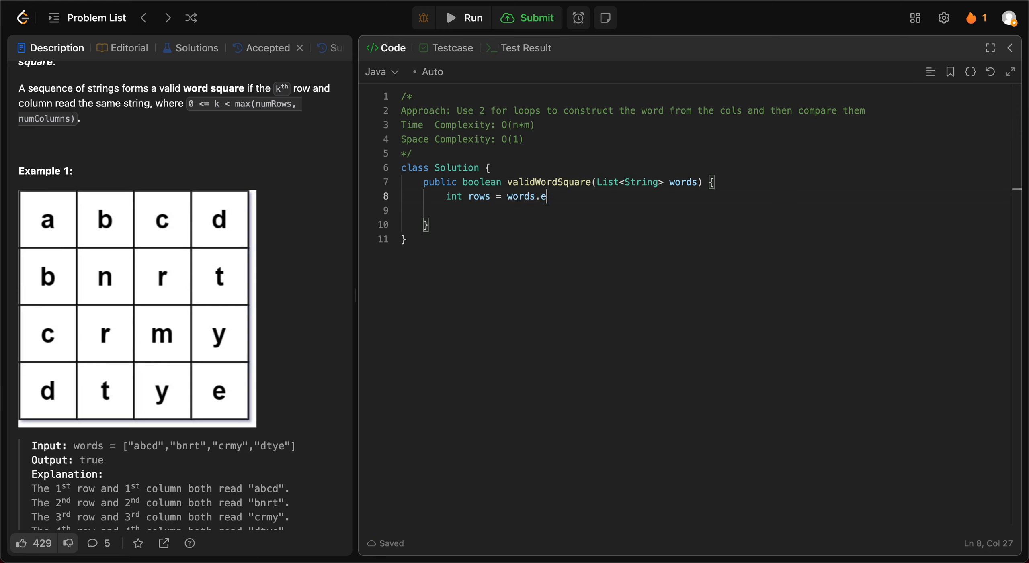
pyautogui.write('iz')
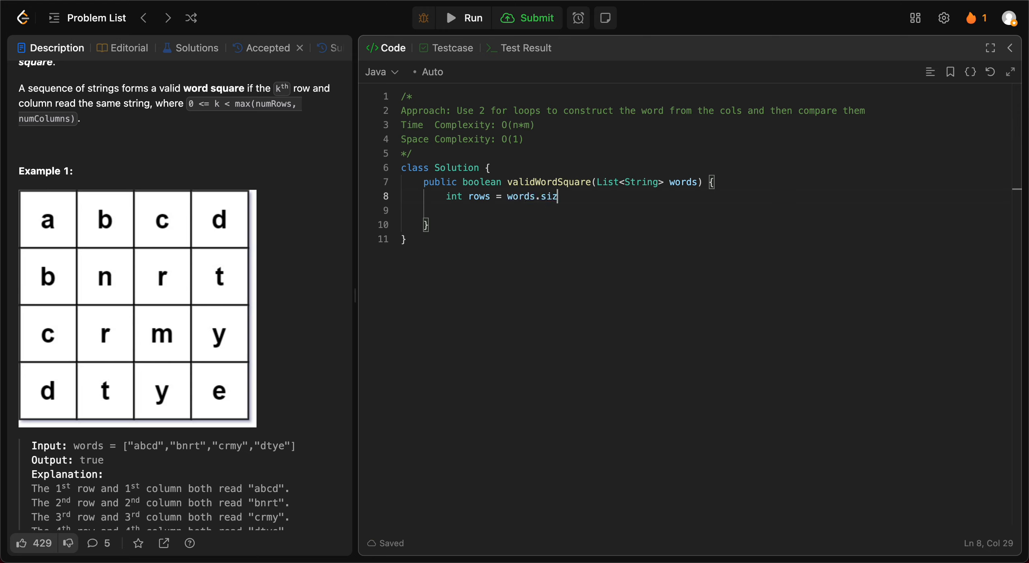
pyautogui.write('e();')
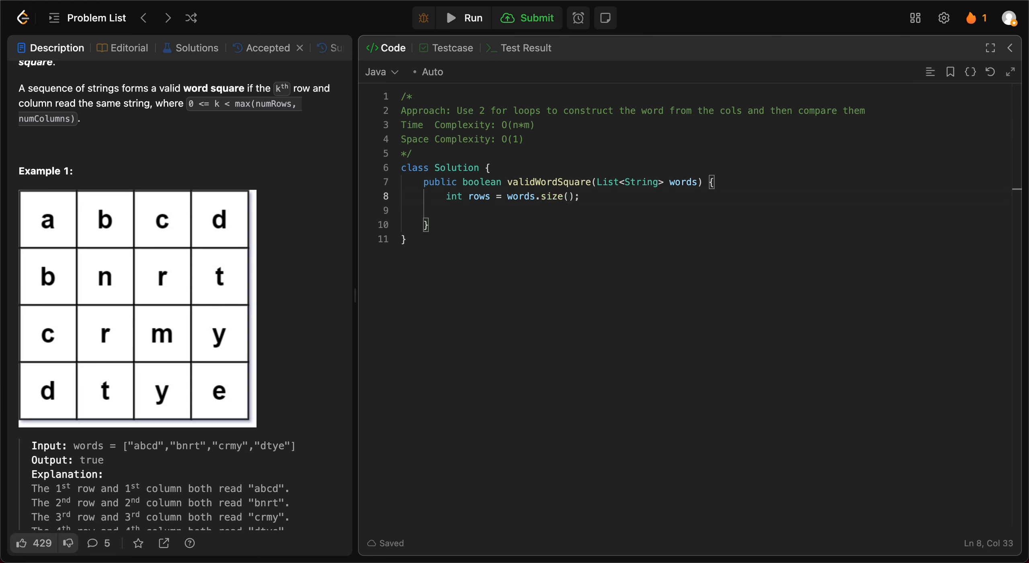
pyautogui.write('int co')
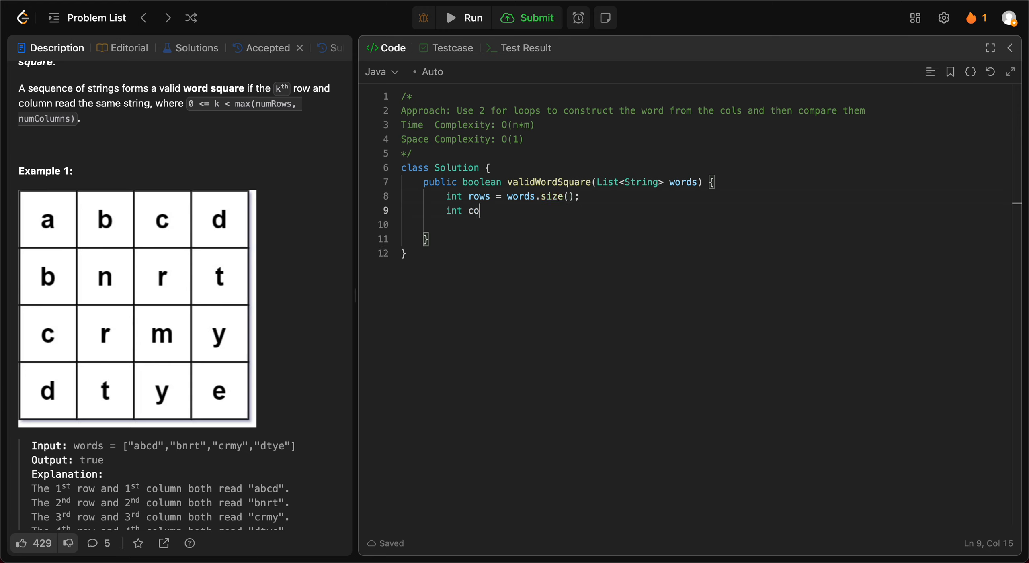
pyautogui.write('l')
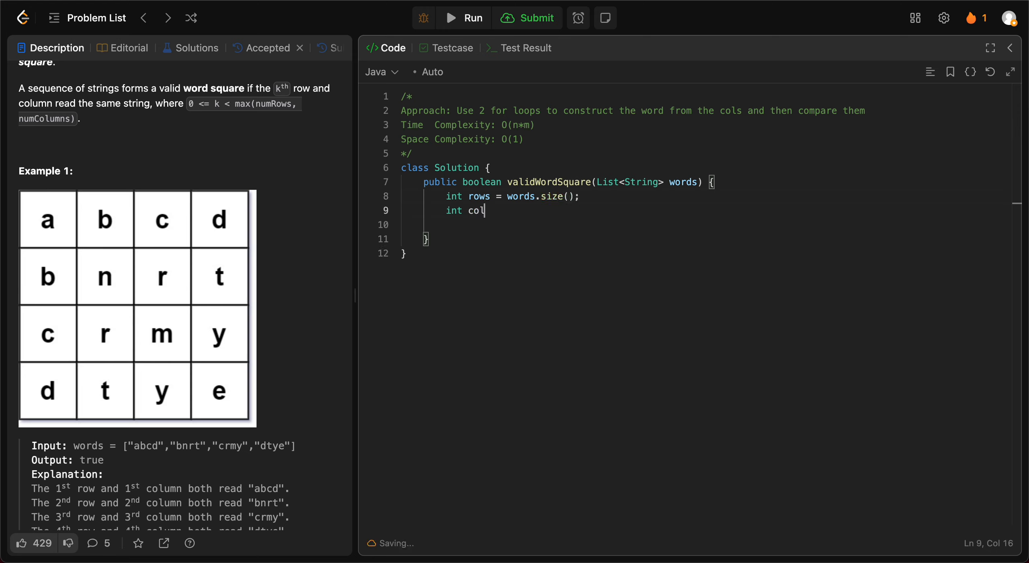
pyautogui.write('s')
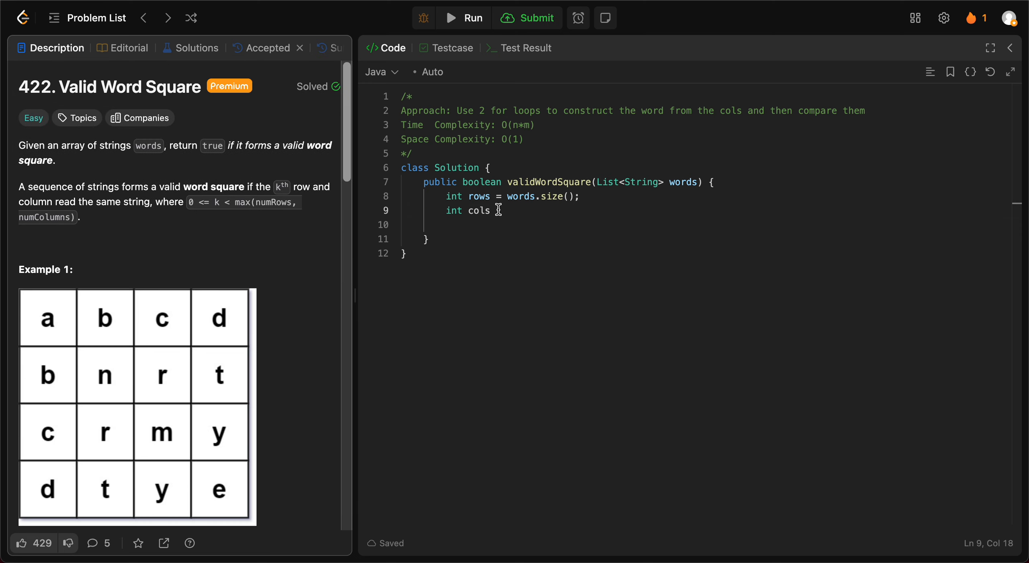
pyautogui.write('= 0;')
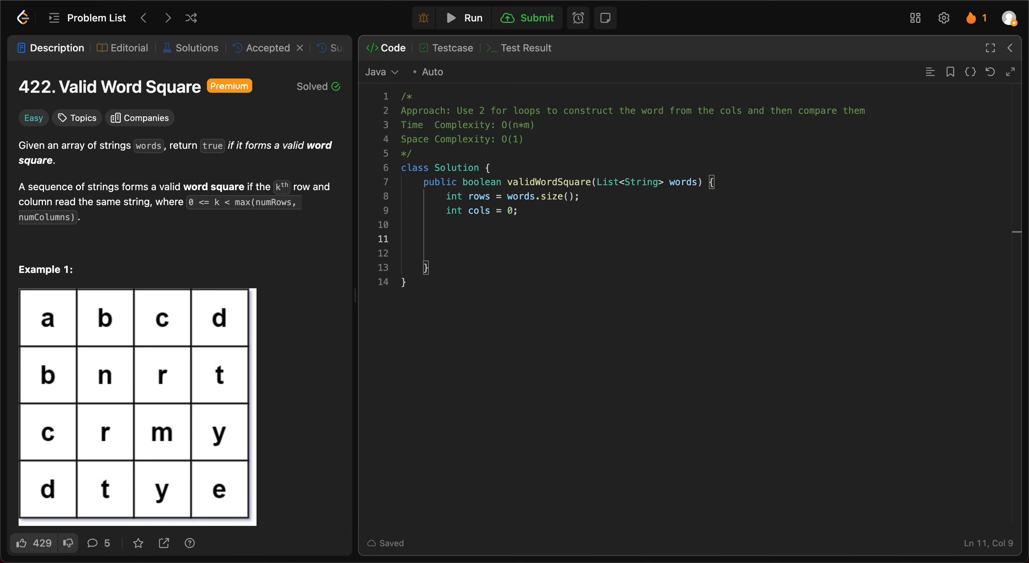
# Step: Add for(String word : words) setting cols = Math.max(cols, word.length())
pyautogui.write('for(String word')
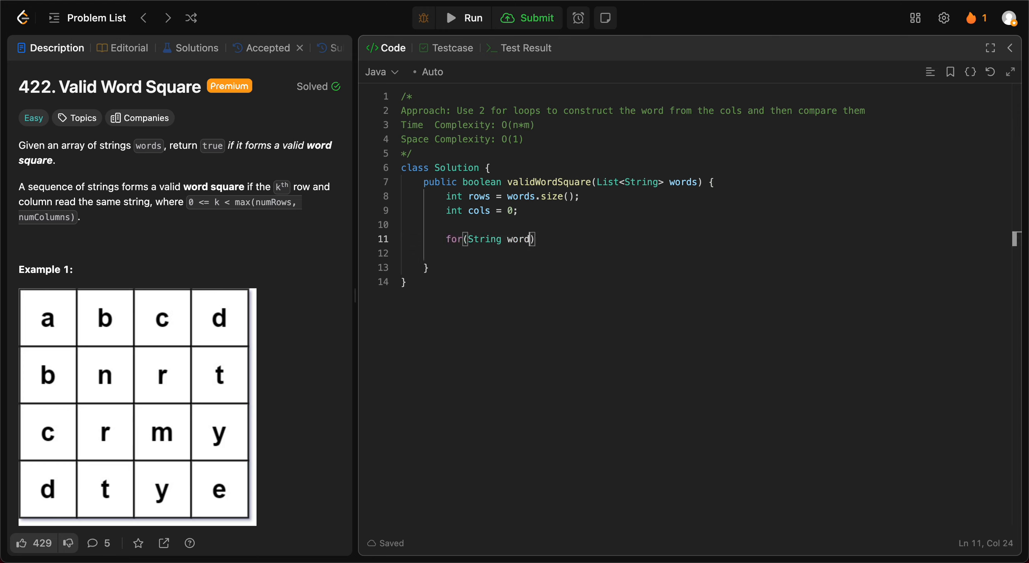
pyautogui.write(': words')
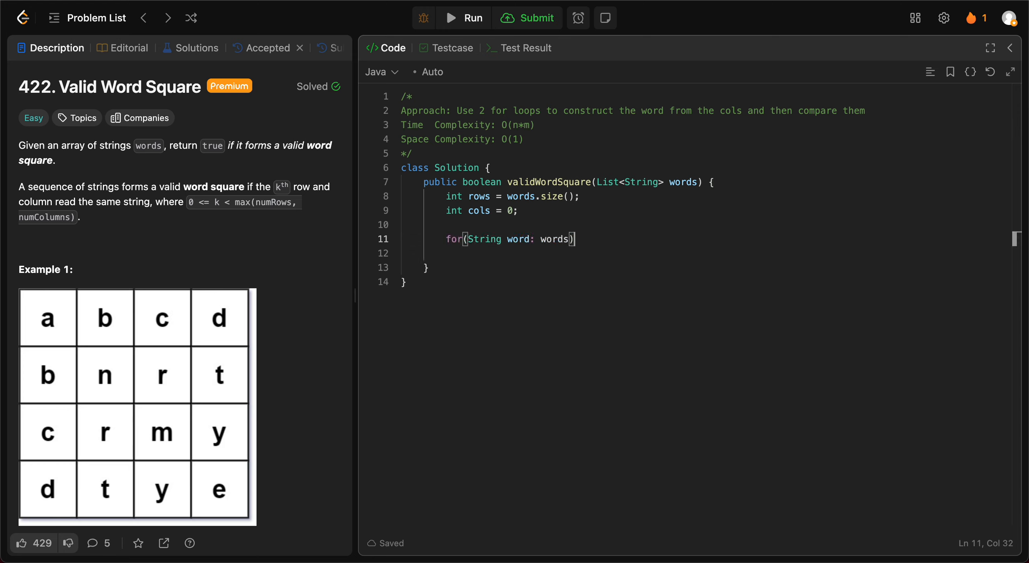
pyautogui.write('cols = M')
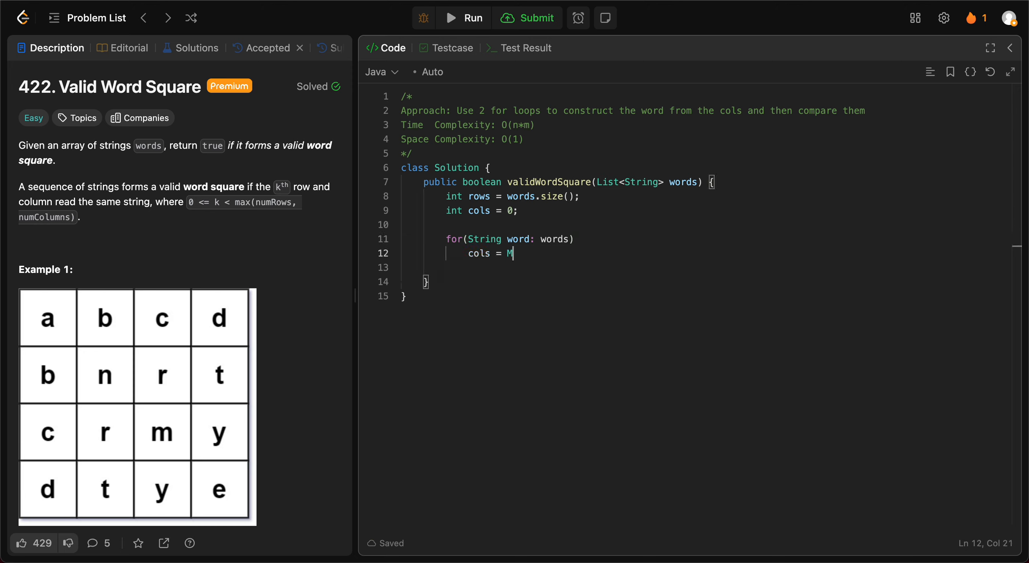
pyautogui.write('ath.max')
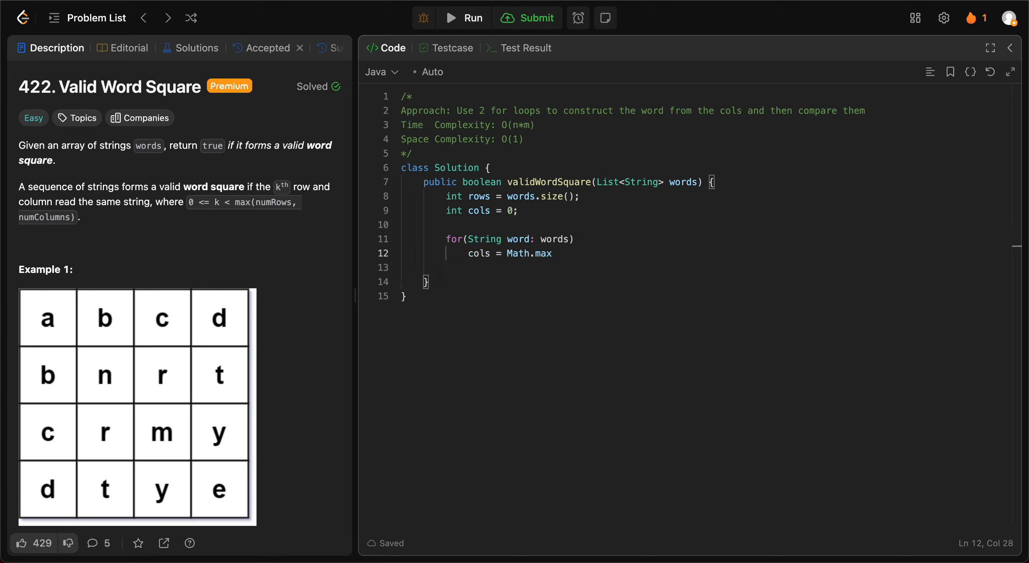
pyautogui.write('(cols,')
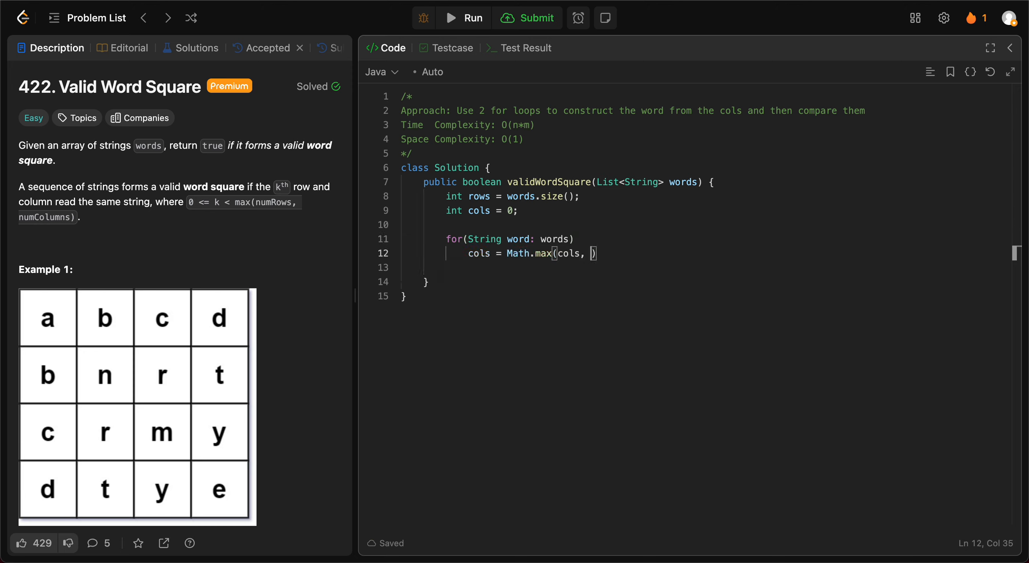
pyautogui.write('word.length(')
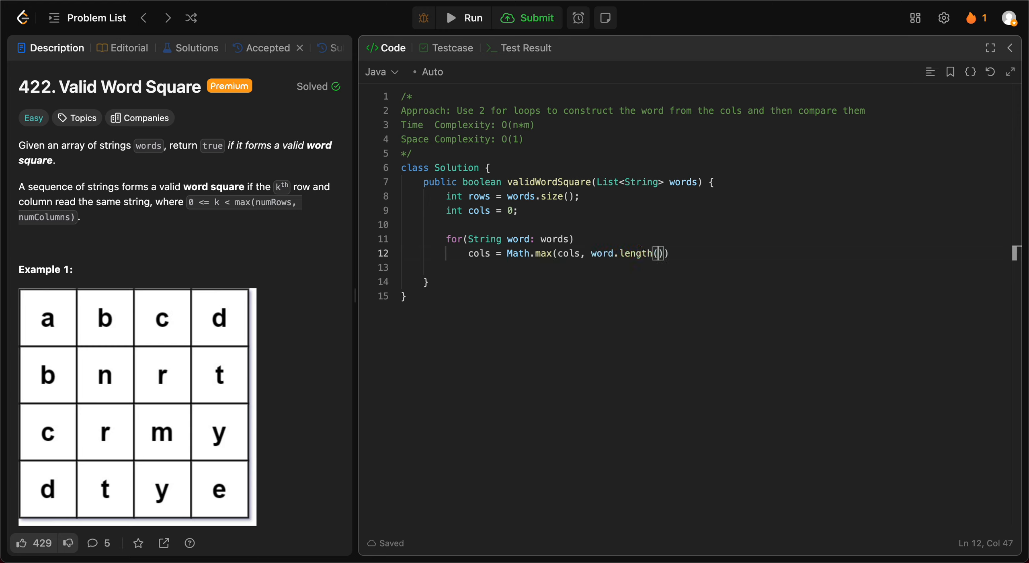
pyautogui.write(');')
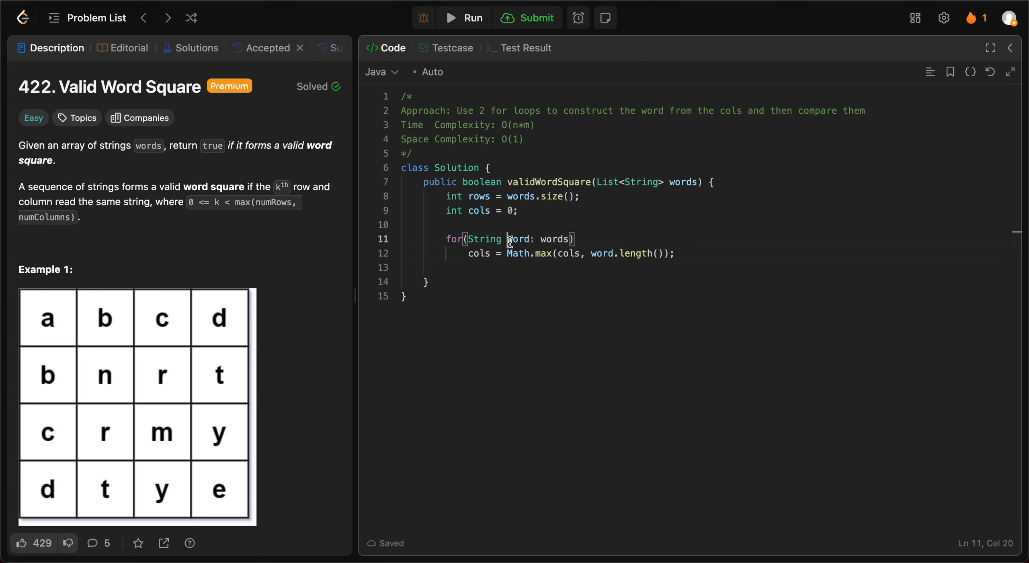
pyautogui.doubleClick(518, 239)
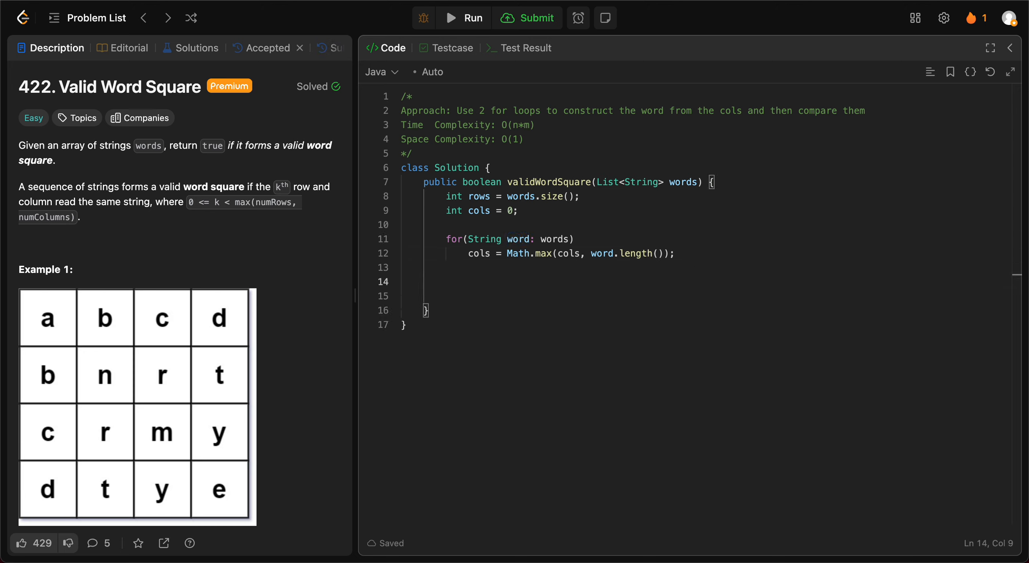
# Step: Write the outer for loop over column index j up to cols
pyautogui.write('for(')
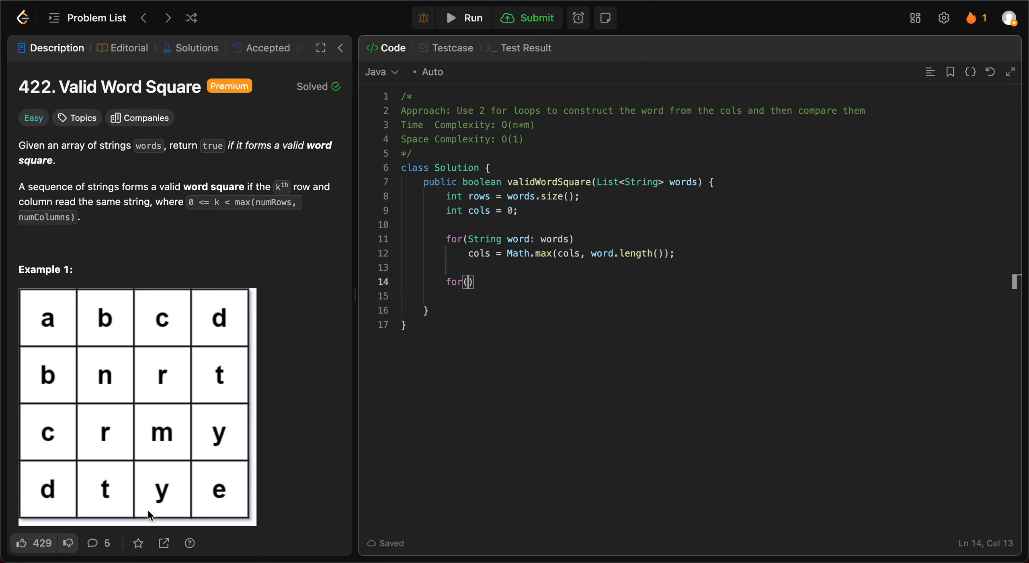
pyautogui.moveTo(54, 307)
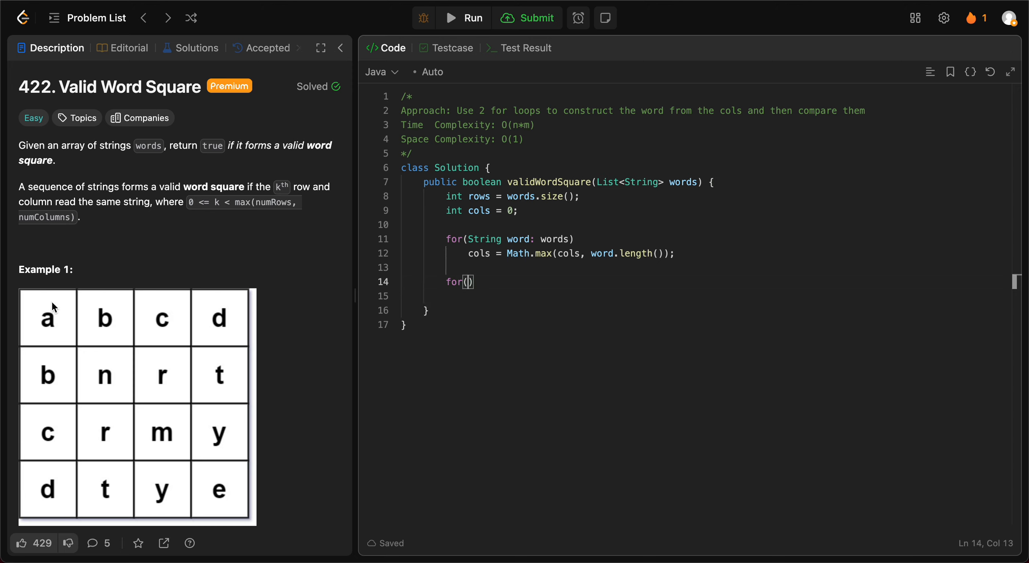
pyautogui.moveTo(48, 300)
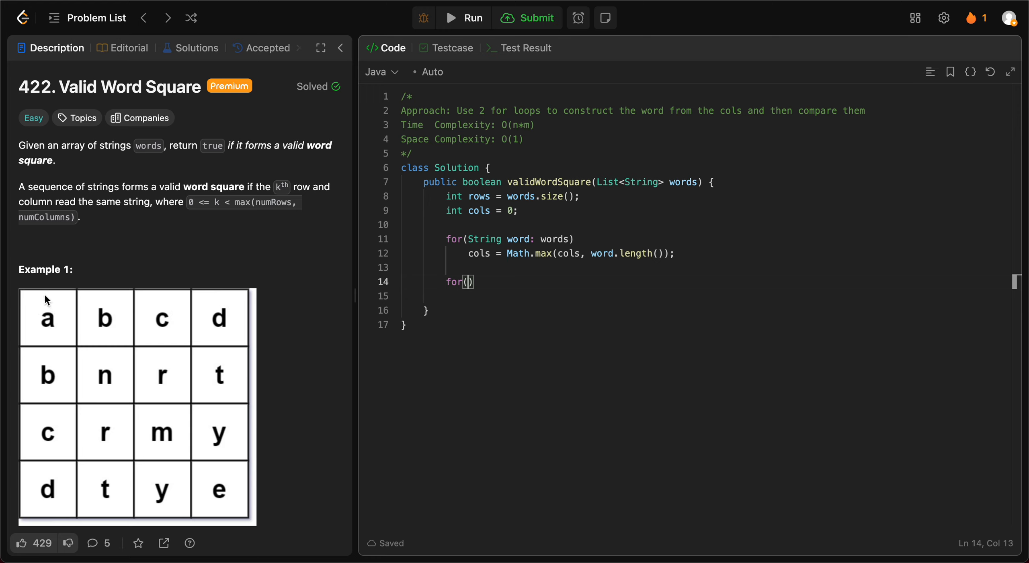
pyautogui.moveTo(48, 482)
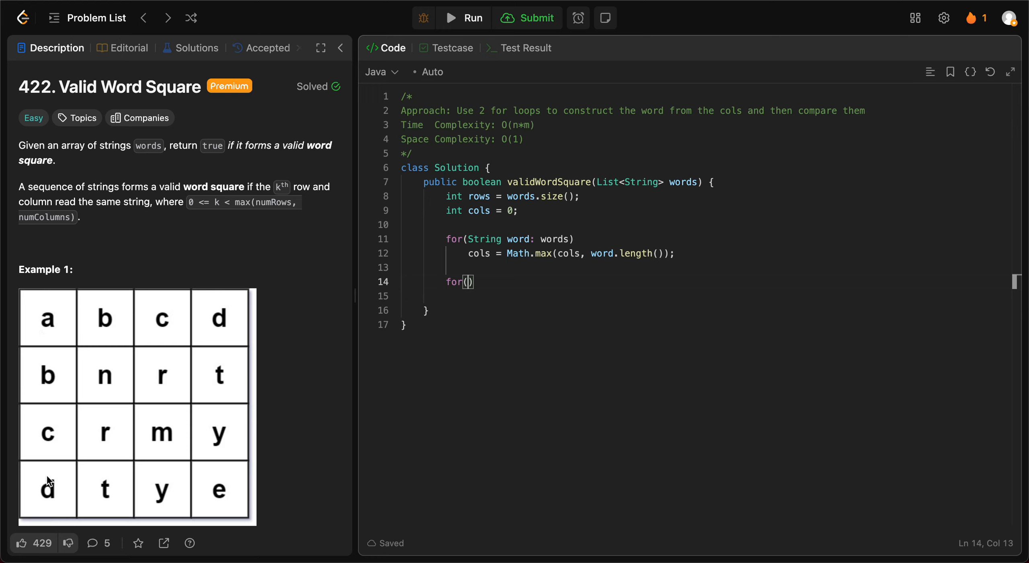
pyautogui.moveTo(242, 216)
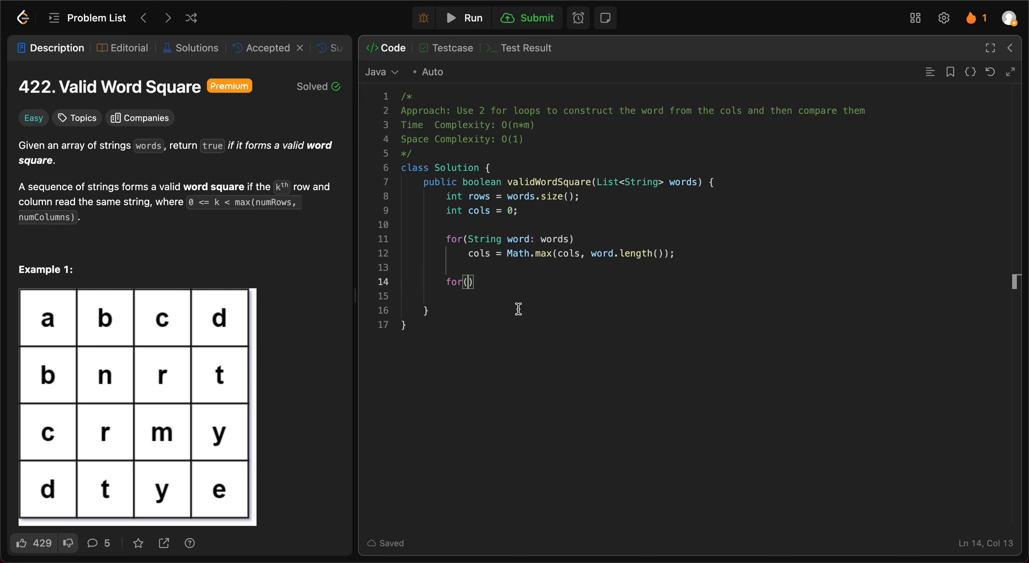
pyautogui.write('i')
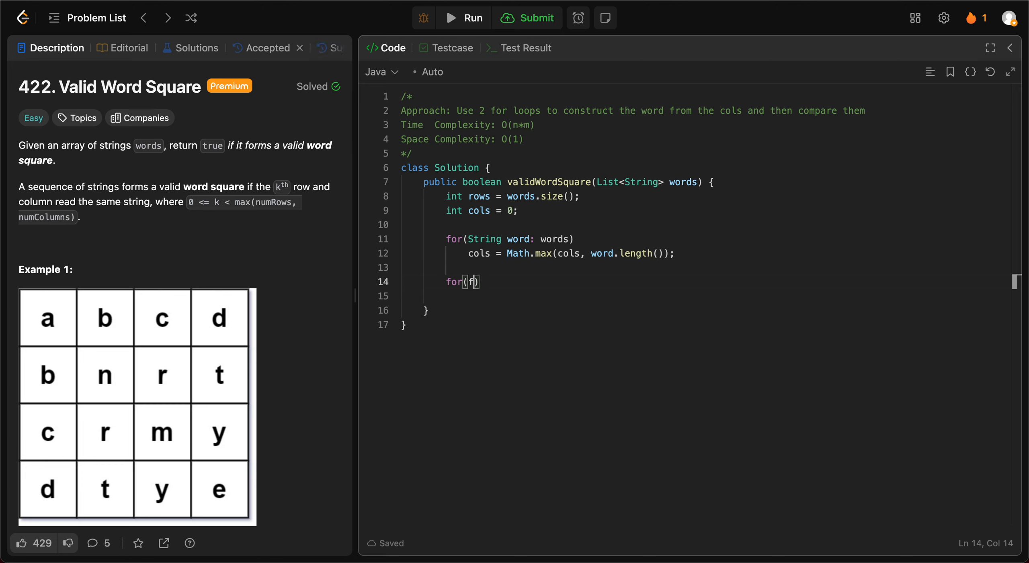
pyautogui.write('for')
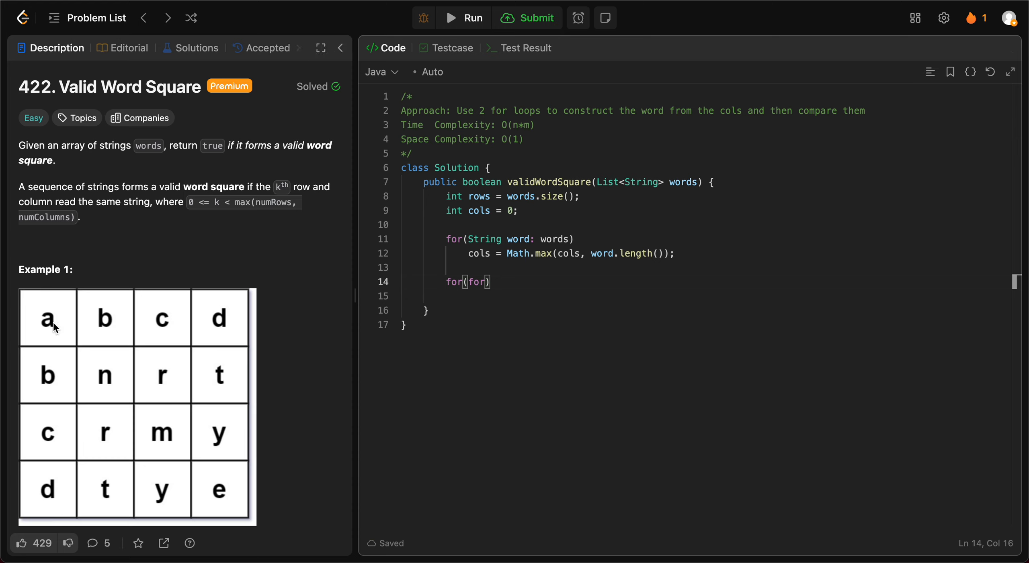
pyautogui.moveTo(18, 313)
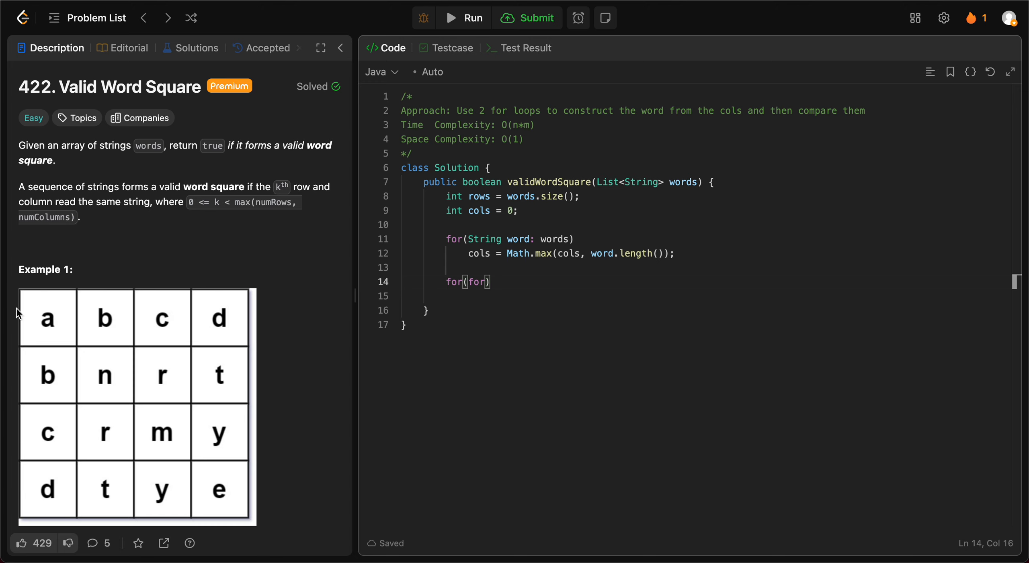
pyautogui.moveTo(62, 314)
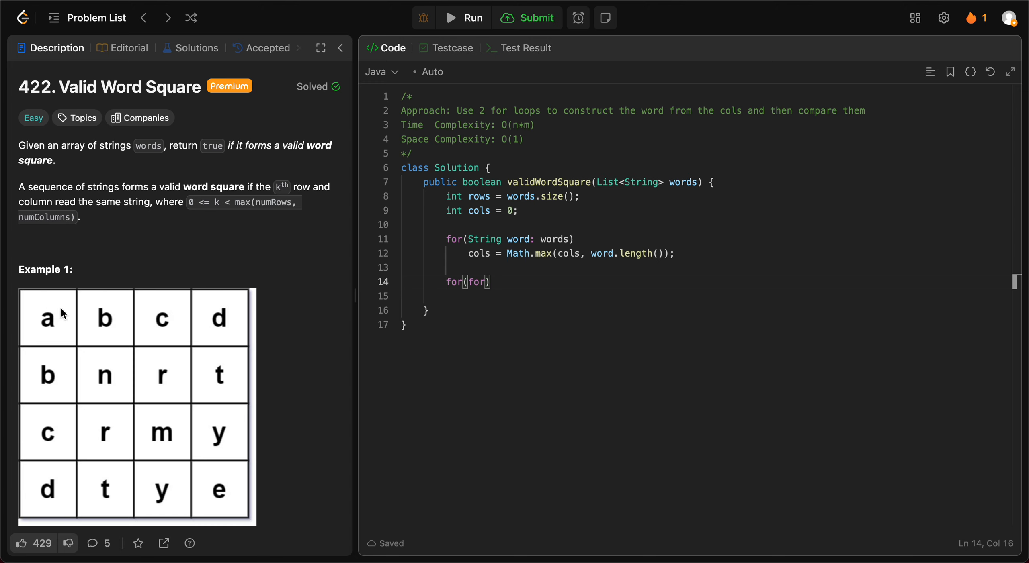
pyautogui.moveTo(77, 322)
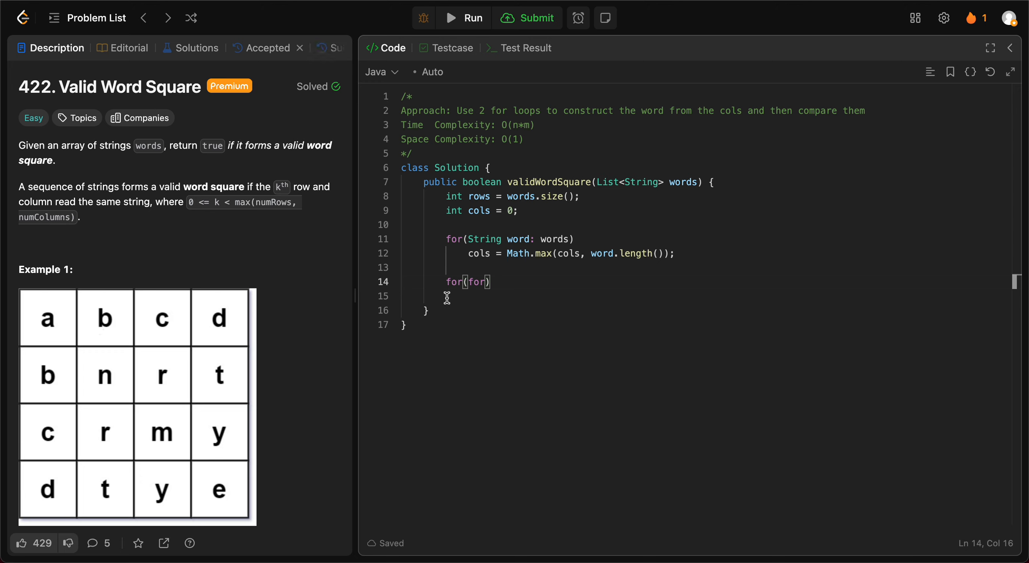
pyautogui.write('int')
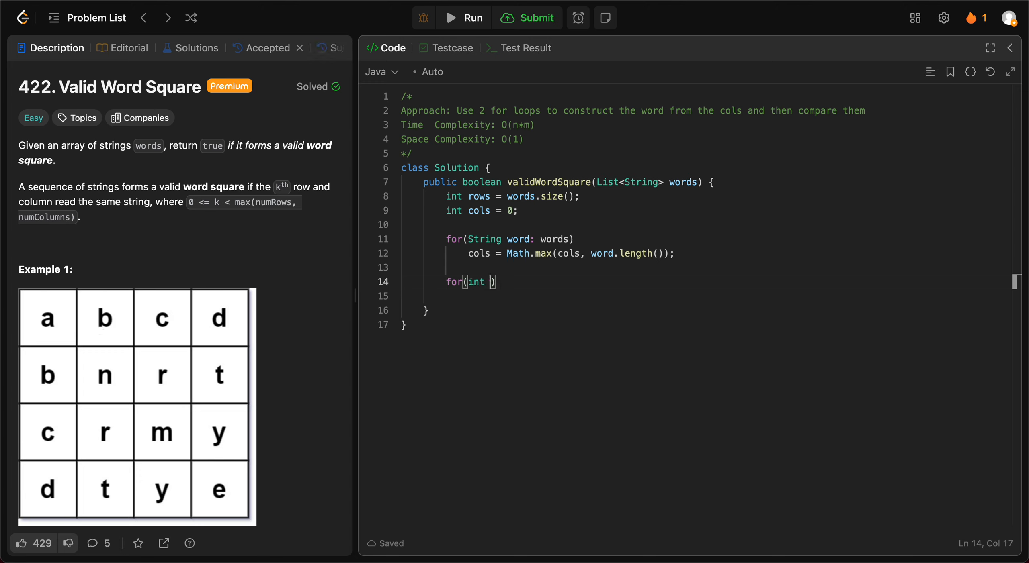
pyautogui.write('j = 0; j <')
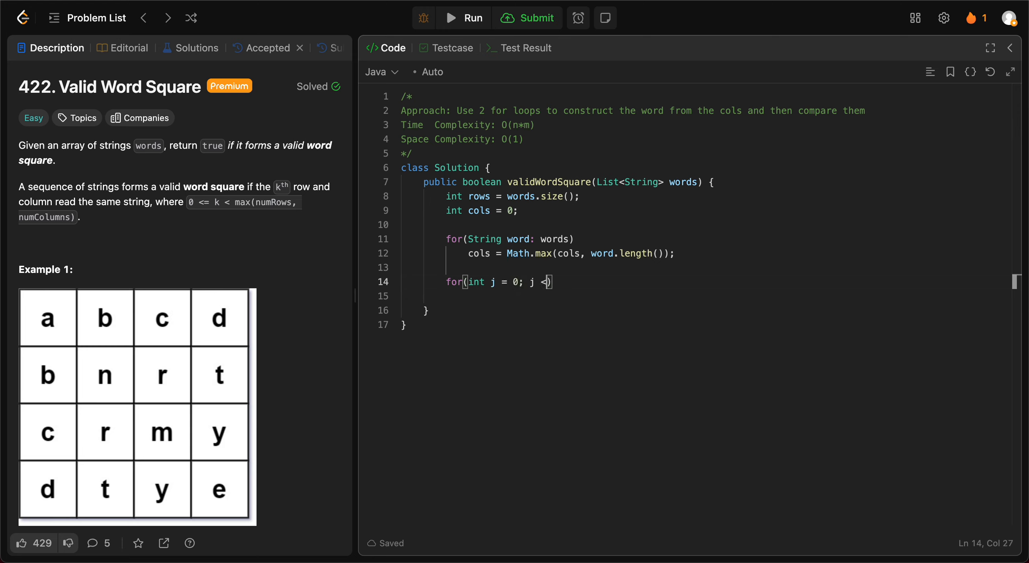
pyautogui.write('cols;')
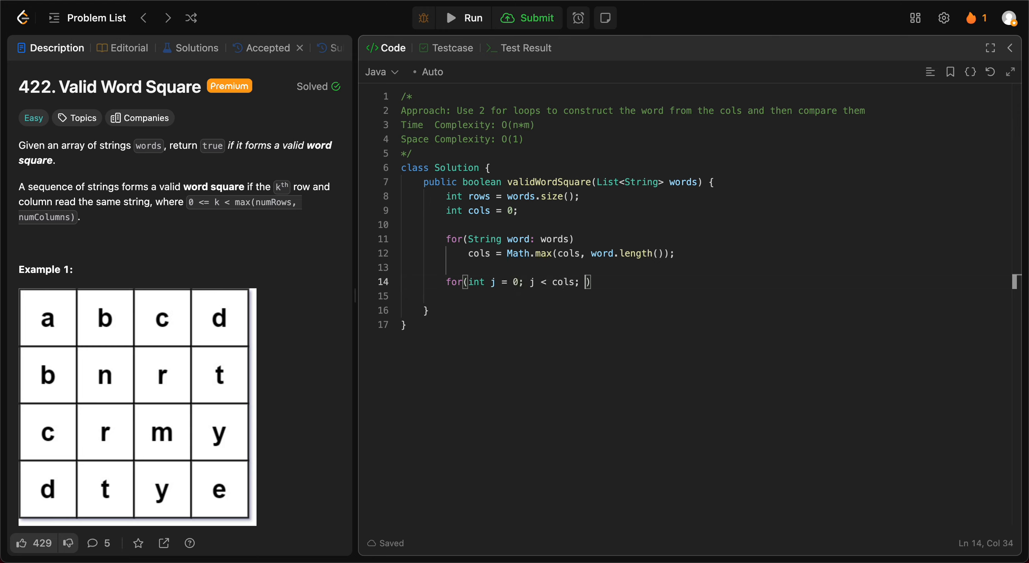
pyautogui.write('++')
pyautogui.click(703, 297)
pyautogui.write('St')
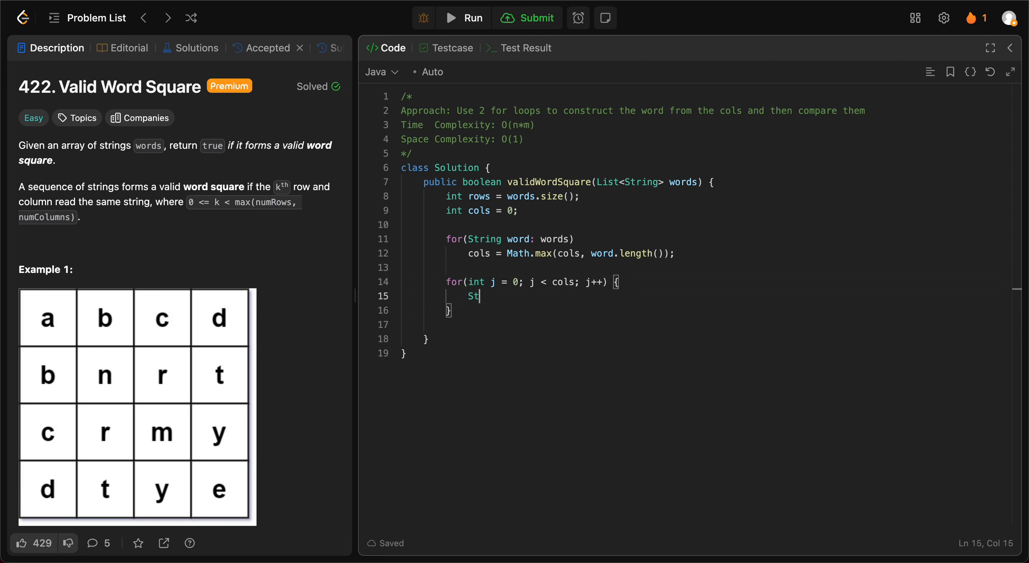
# Step: Create StringBuilder sb = new StringBuilder(), then an inner rows loop holding an empty if()
pyautogui.write('ringBuilder')
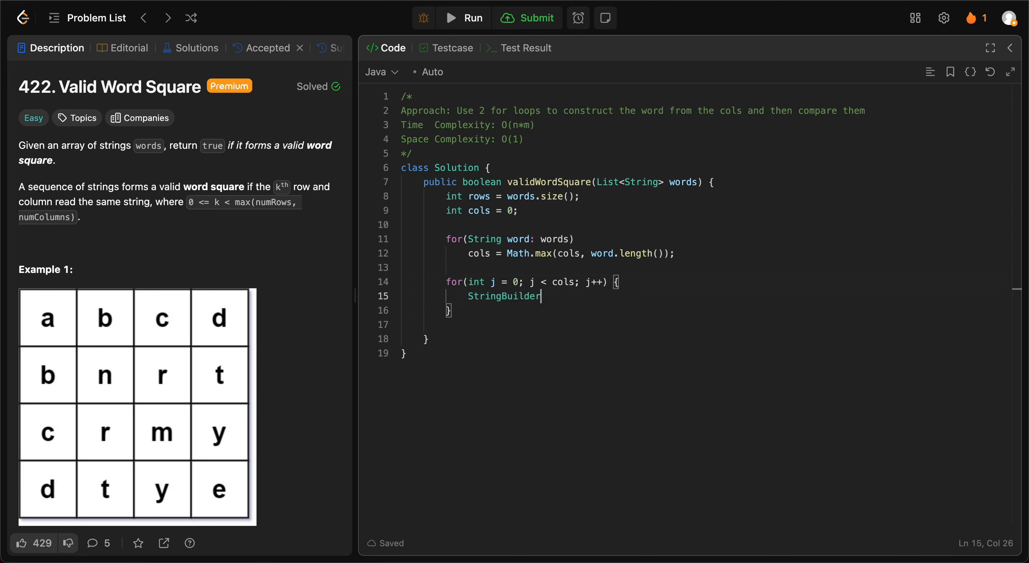
pyautogui.write('sb =')
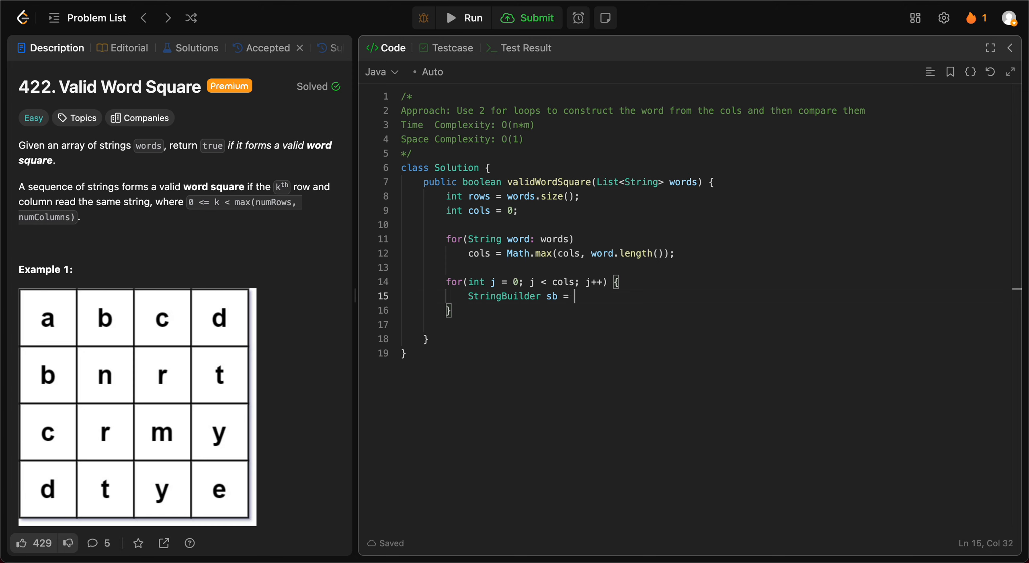
pyautogui.write('new Strin')
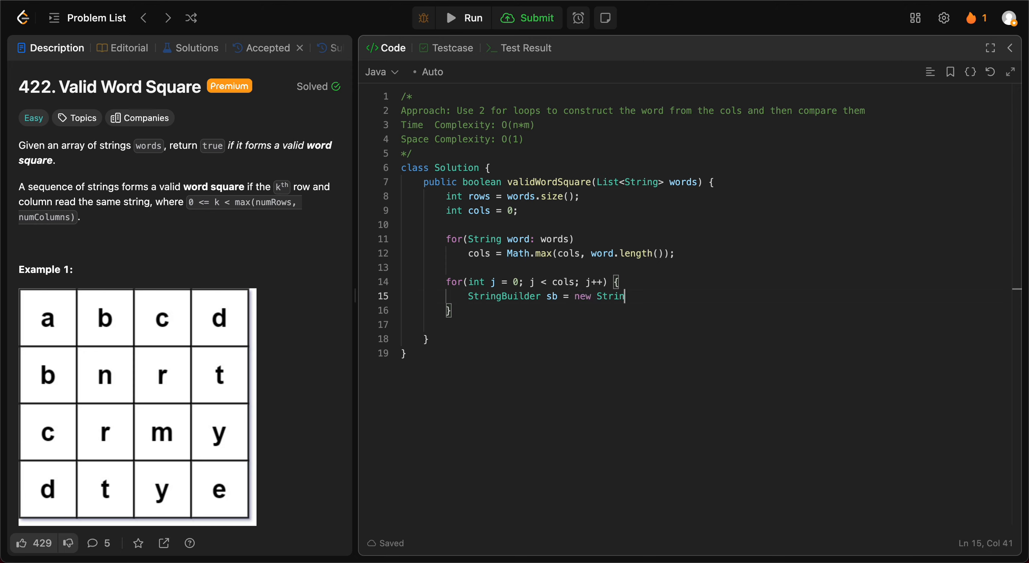
pyautogui.write('gBuilder();')
pyautogui.write('for(')
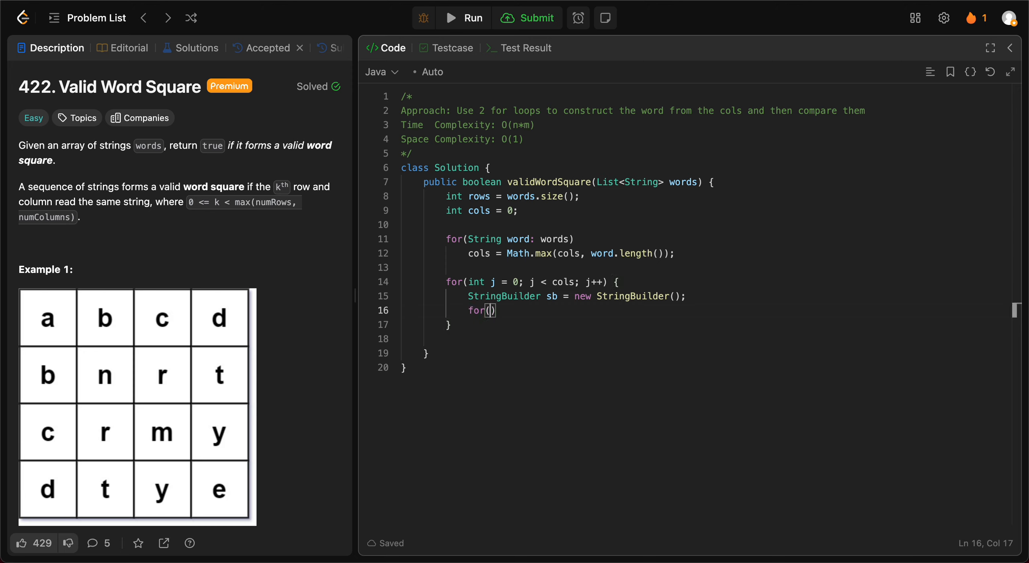
pyautogui.write('int i = 0; i < rows; i')
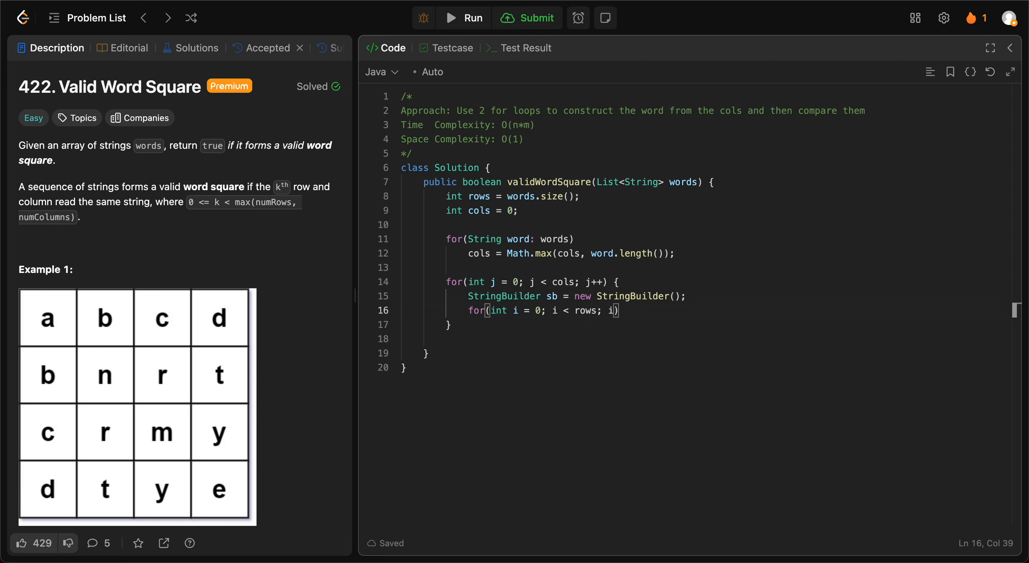
pyautogui.write('++) {')
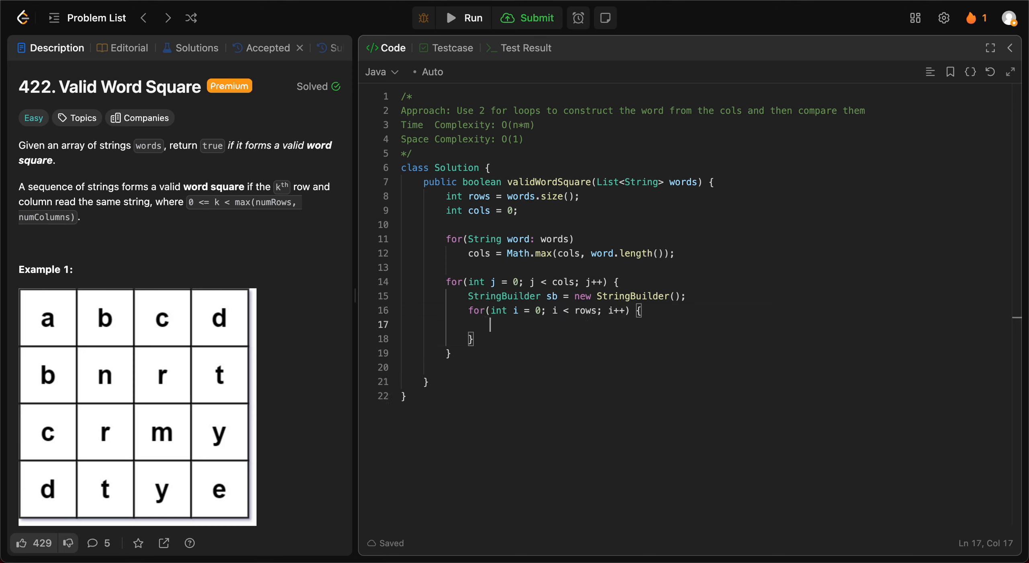
pyautogui.write('if()')
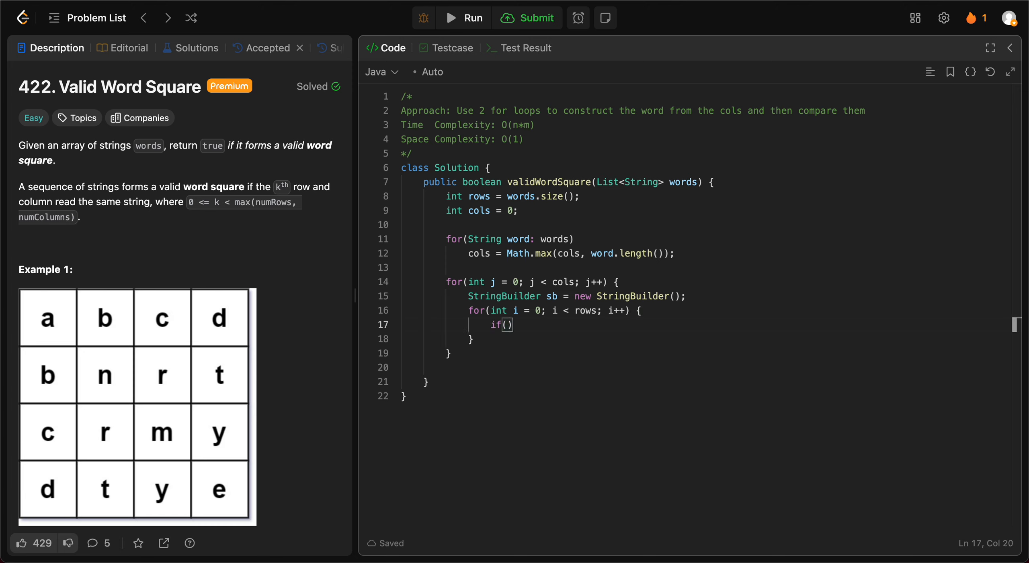
pyautogui.moveTo(515, 324)
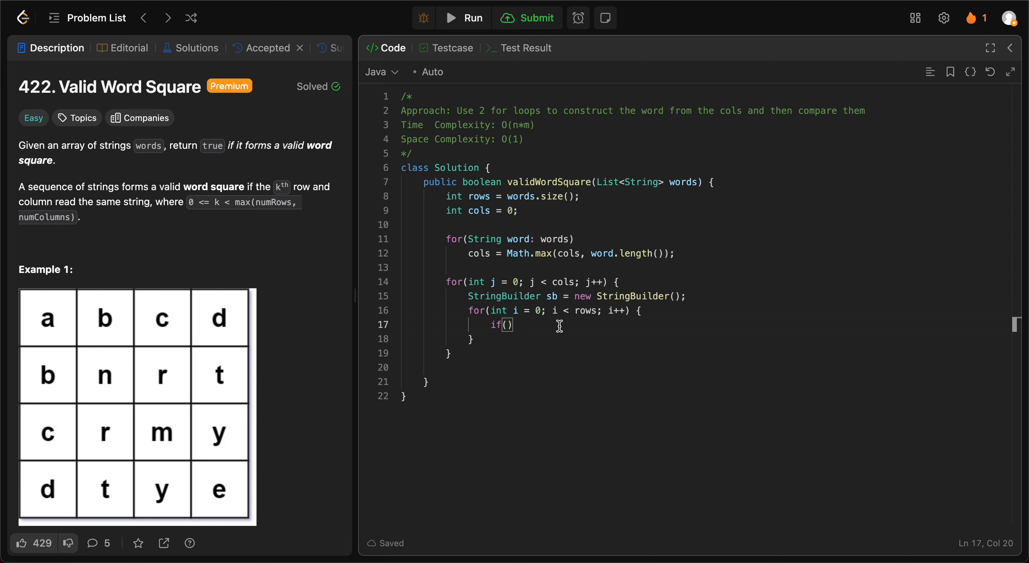
pyautogui.moveTo(550, 320)
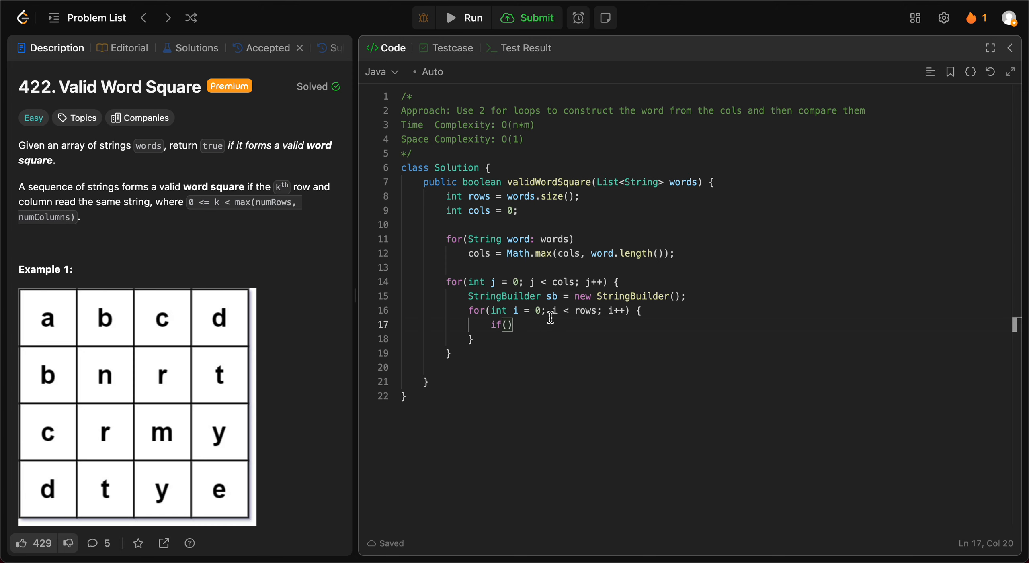
# Step: Get String curr = words.get(i) and guard it with if (curr.length() > j)
pyautogui.write('i')
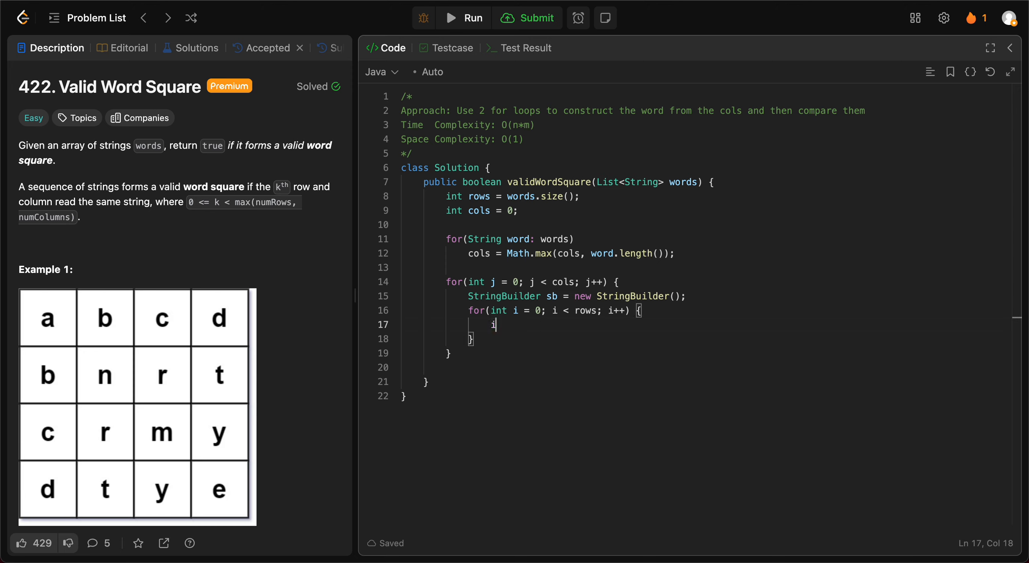
pyautogui.write('String')
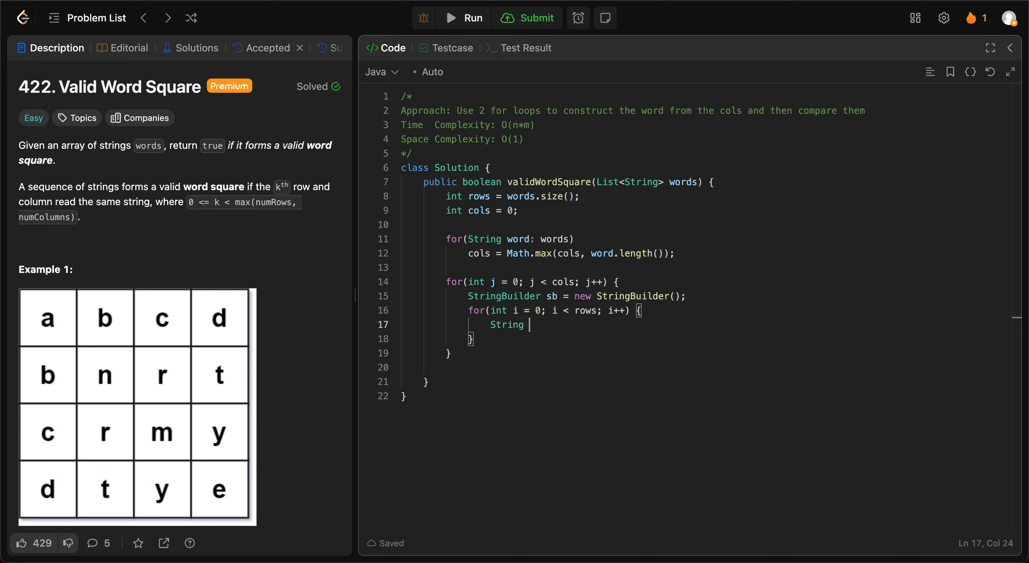
pyautogui.write('curr =')
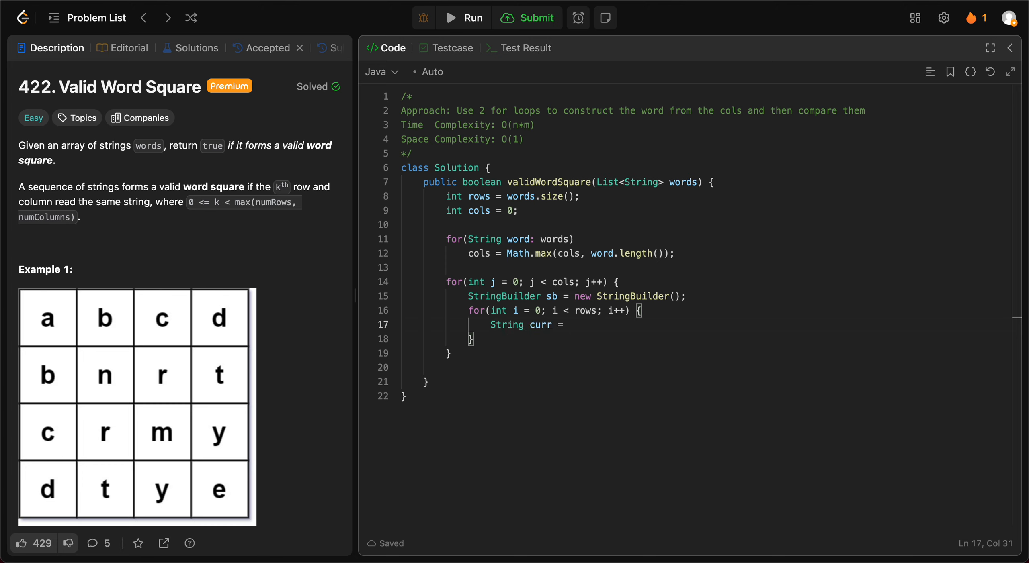
pyautogui.write('words.')
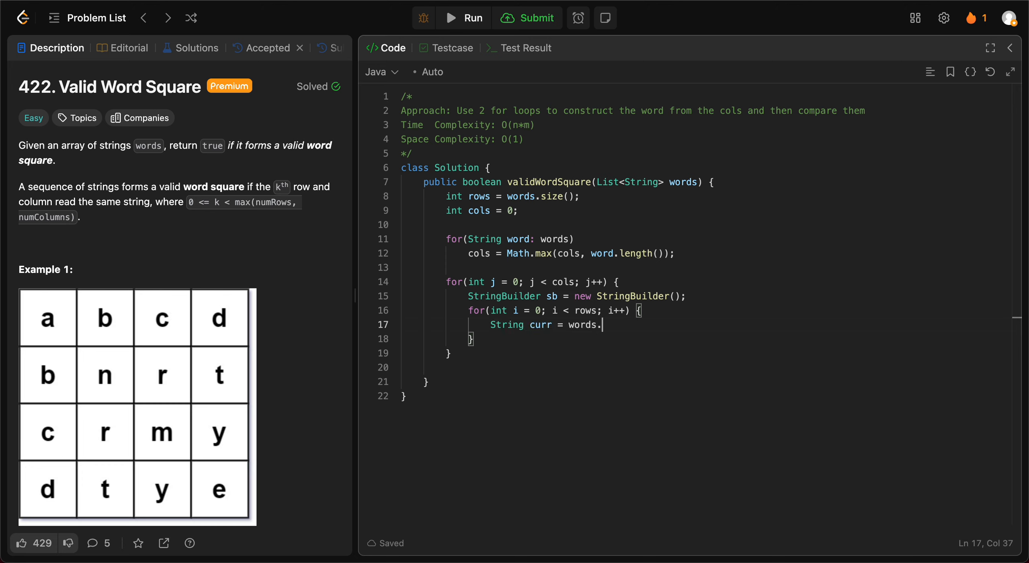
pyautogui.write('get(i)')
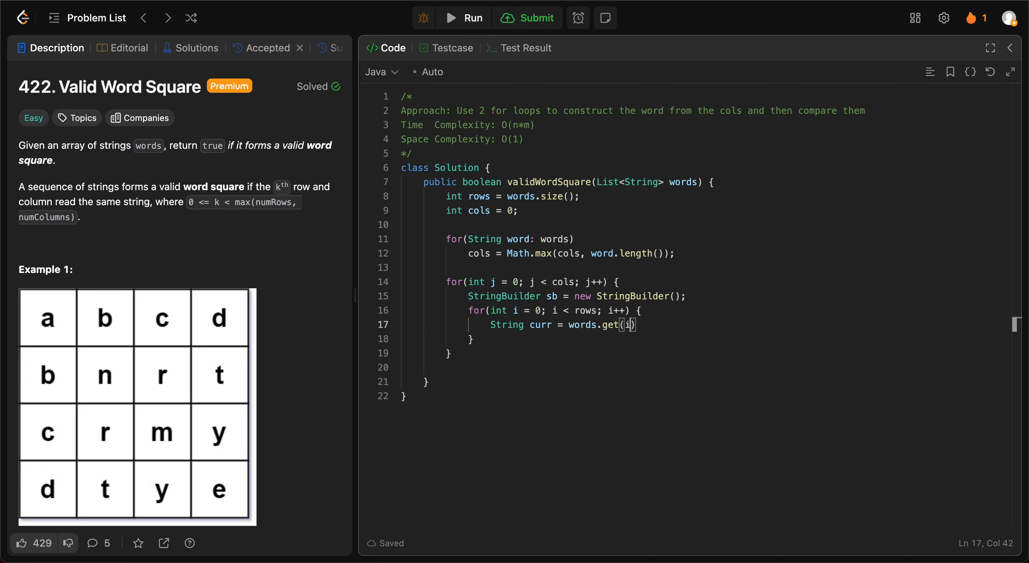
pyautogui.write('if')
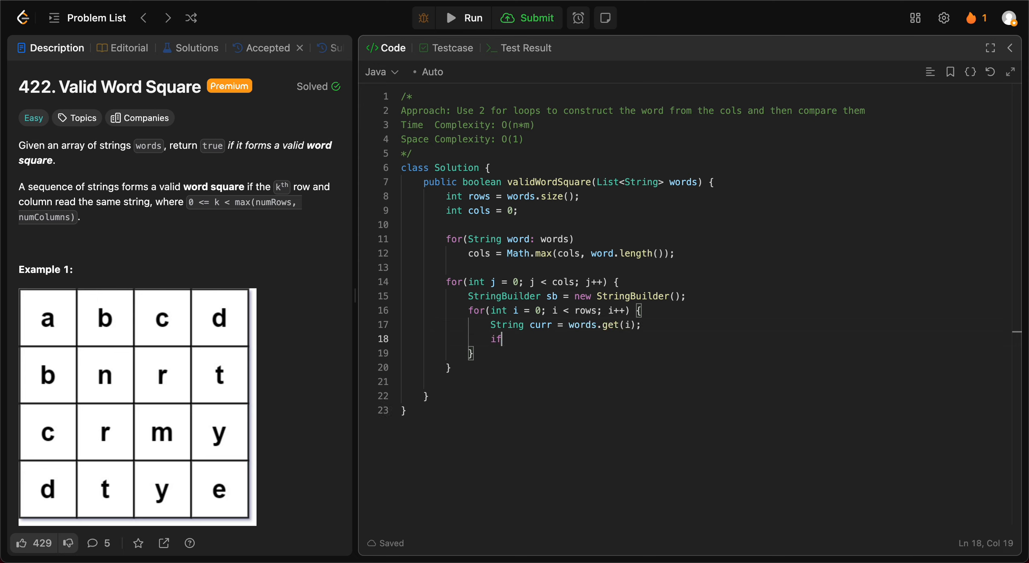
pyautogui.write('(curr.len')
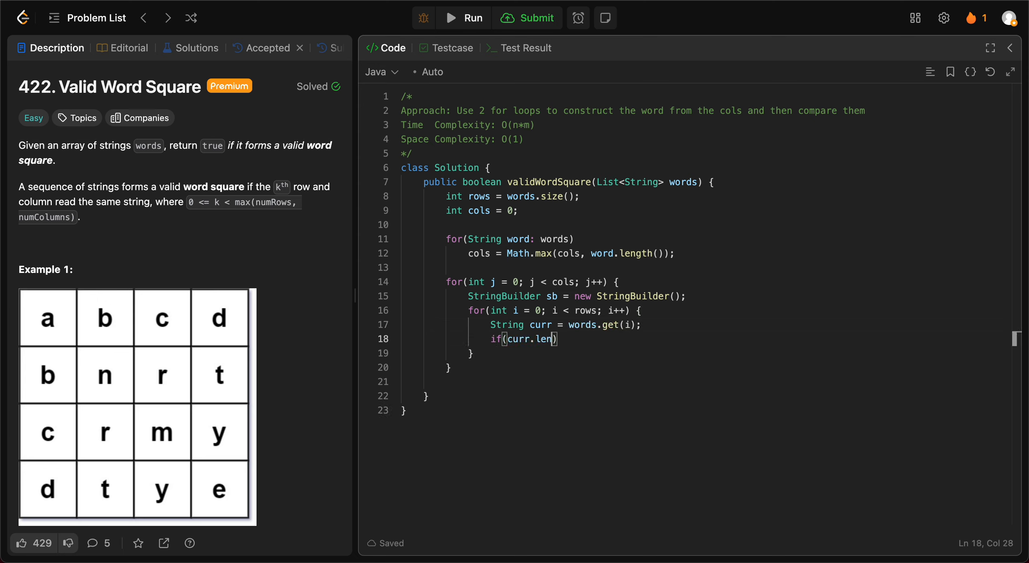
pyautogui.write('gth()')
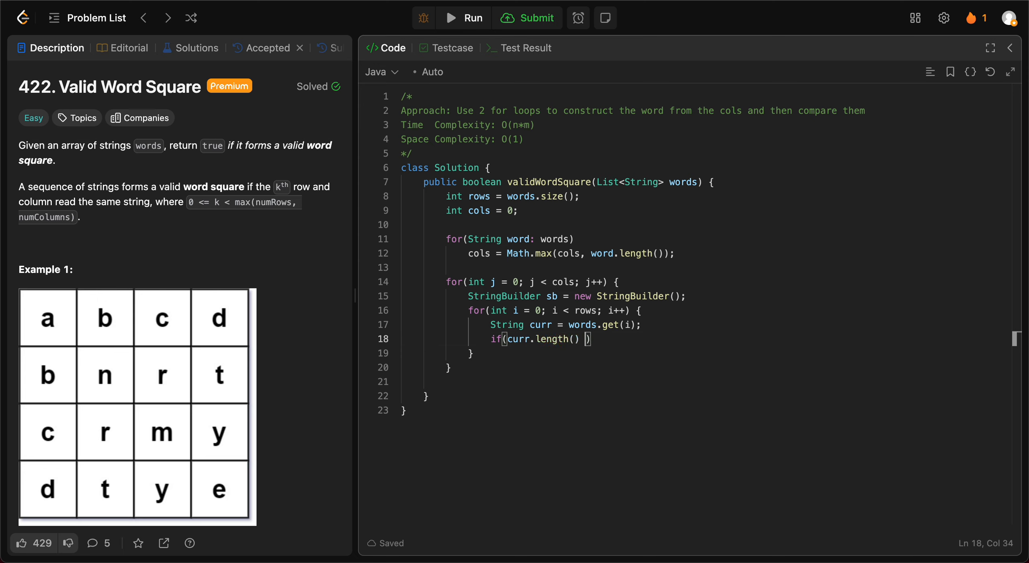
pyautogui.write('> j')
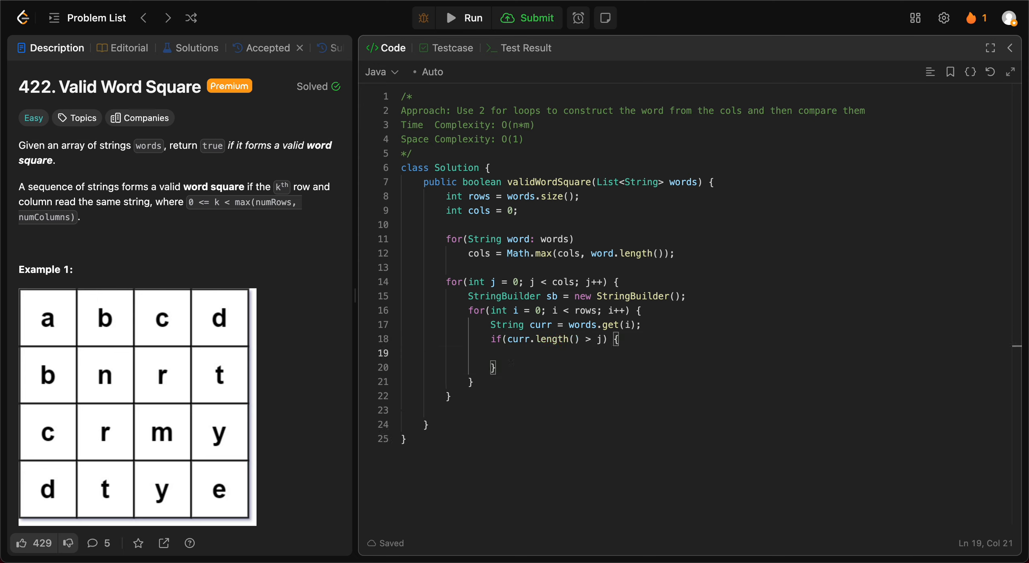
# Step: Append curr.charAt(j) to sb inside the if block
pyautogui.write('sb.app')
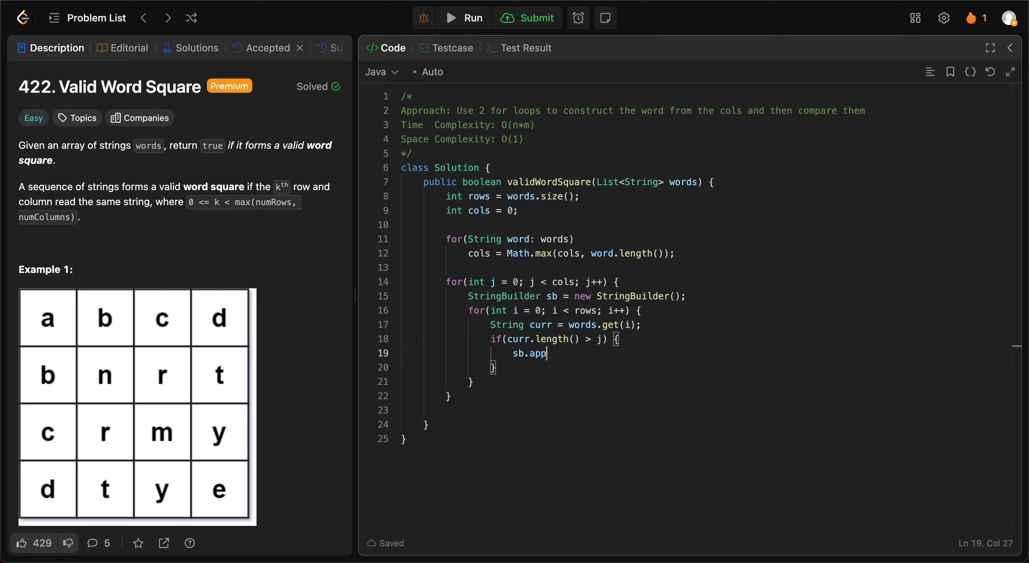
pyautogui.write('end(w)')
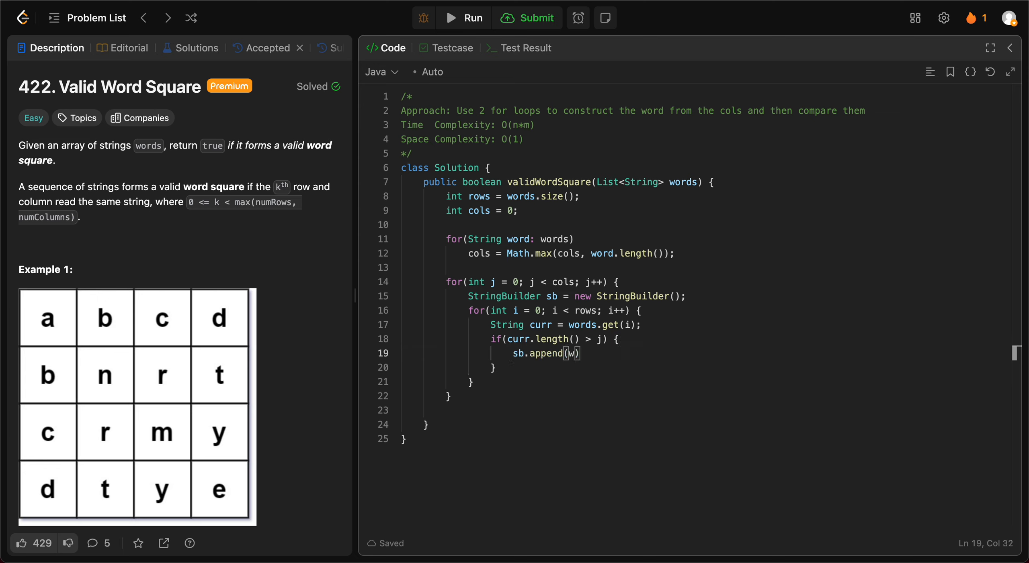
pyautogui.write('curr.cha')
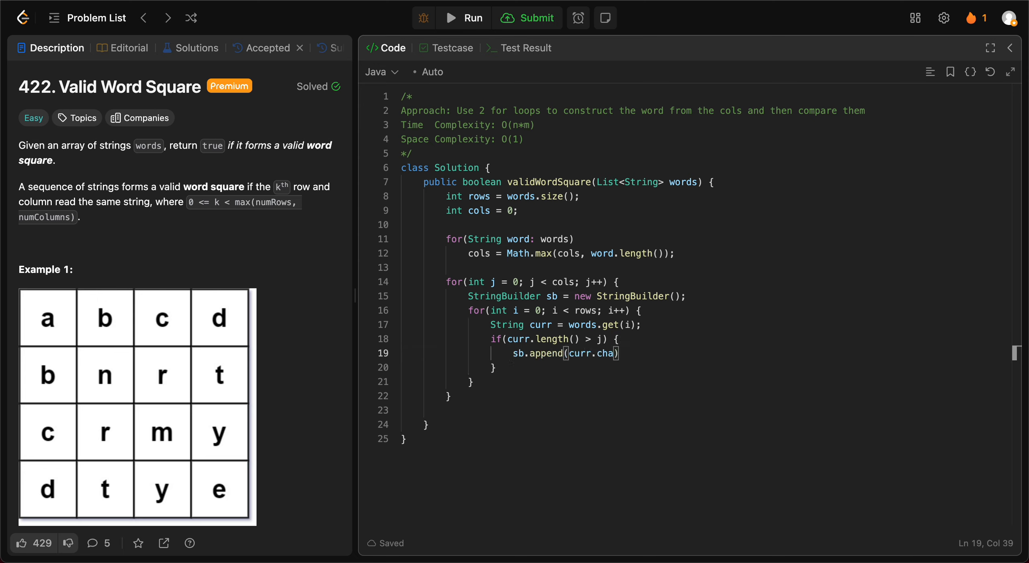
pyautogui.write('rAt()')
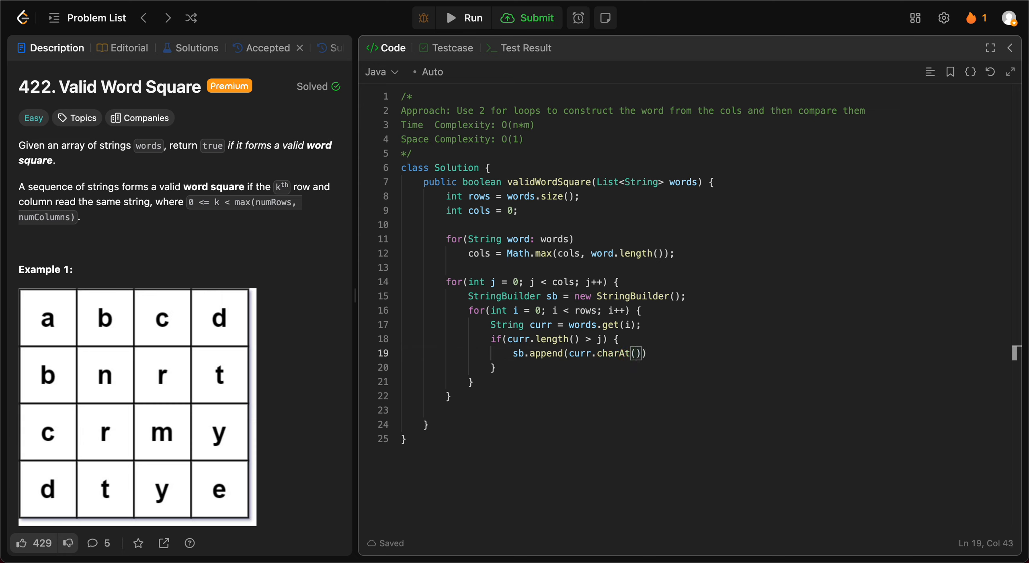
pyautogui.write('j')
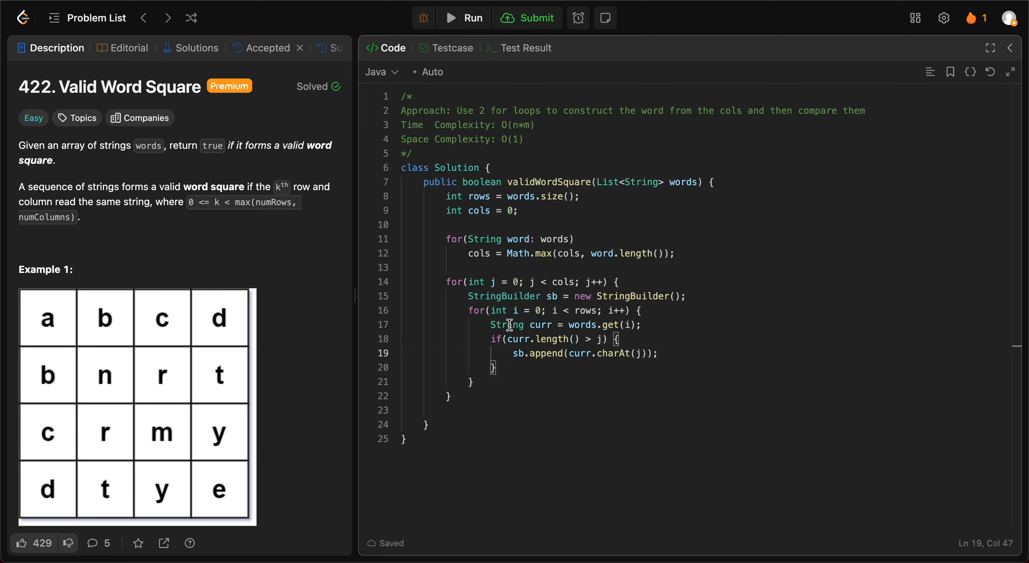
pyautogui.moveTo(646, 314)
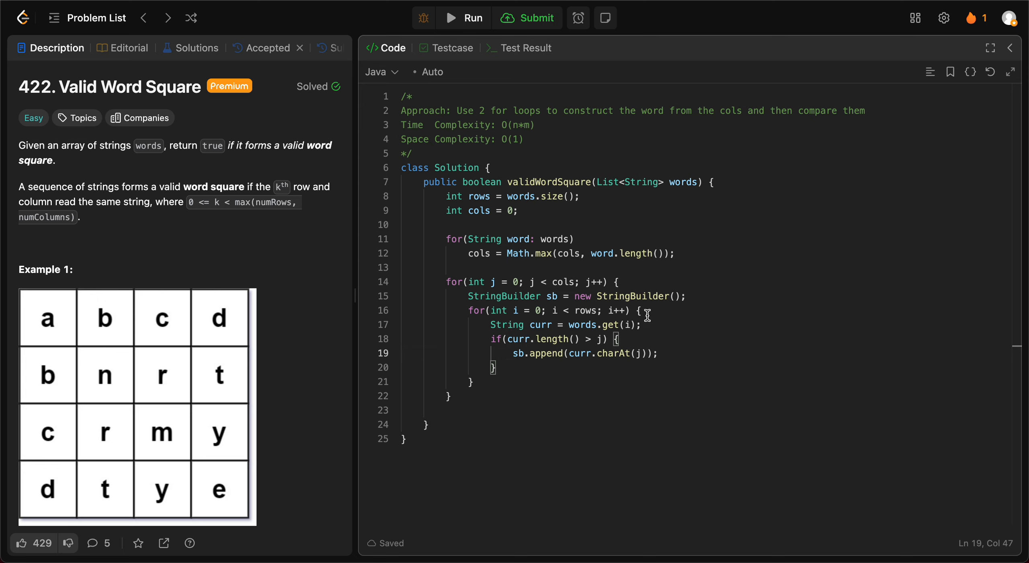
pyautogui.moveTo(646, 310); pyautogui.dragTo(490, 381)
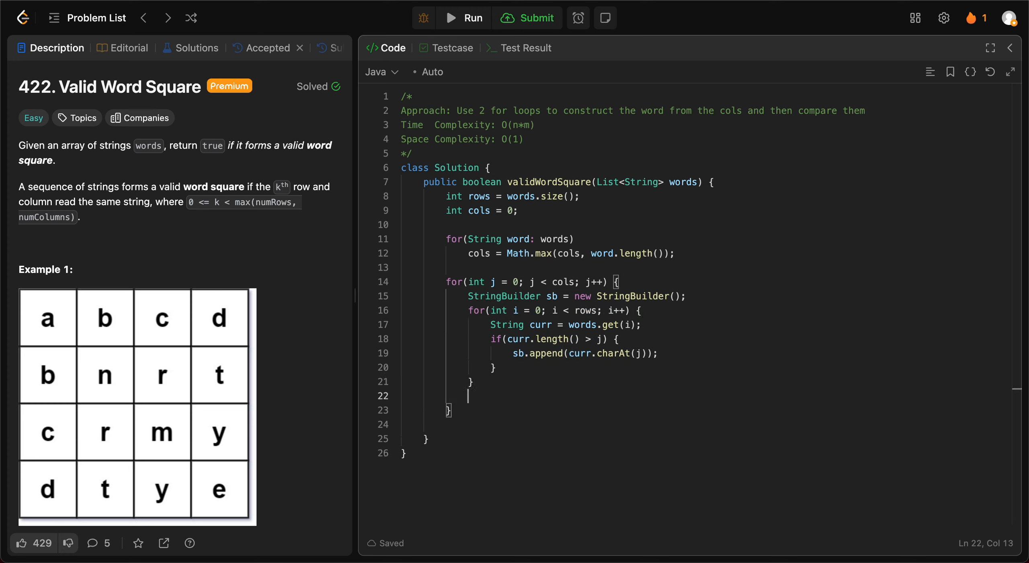
# Step: Add if(!sb.equals(words.get(j))) return false; after the inner loop
pyautogui.write('if(')
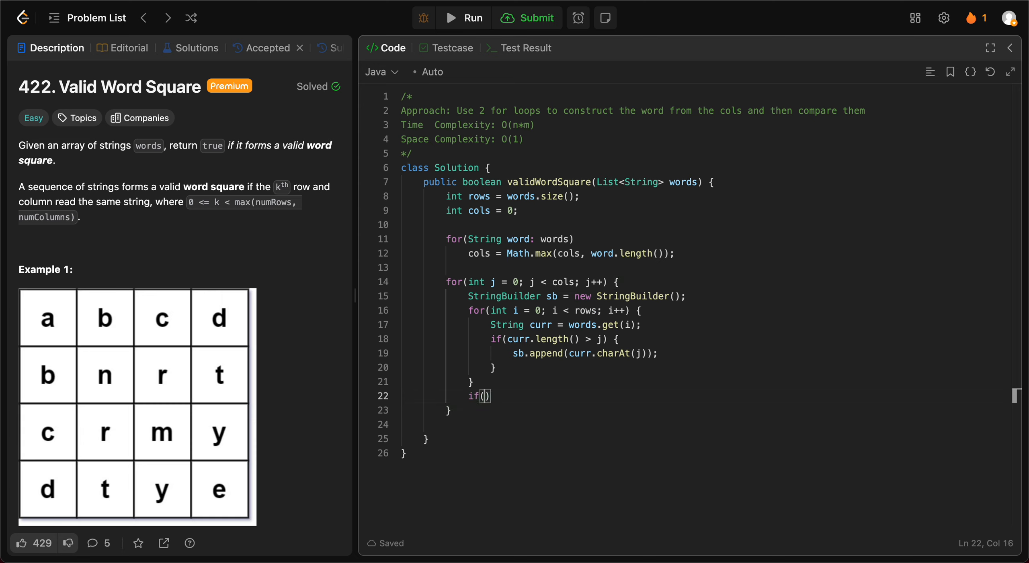
pyautogui.write('sb.')
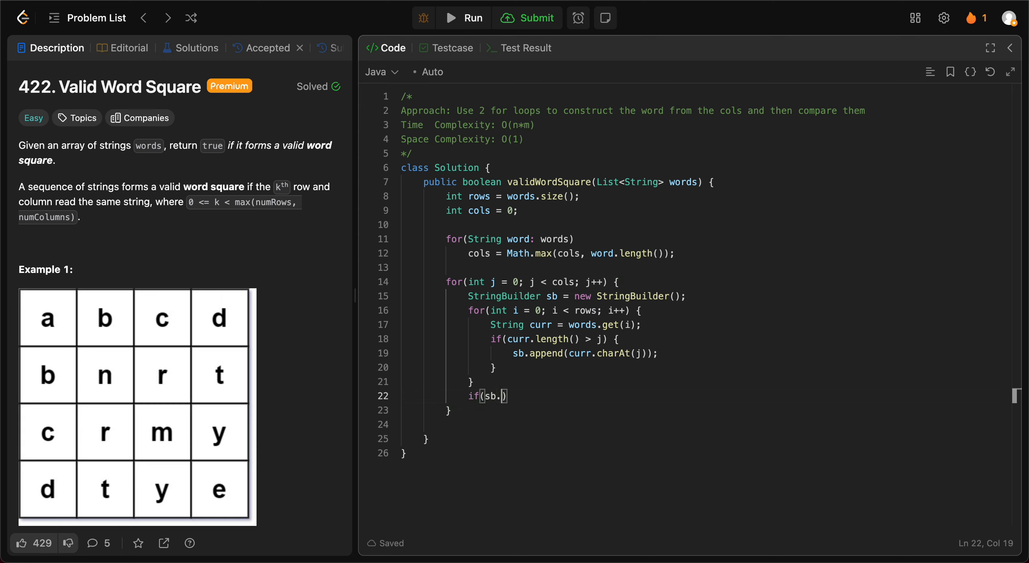
pyautogui.write('euwa')
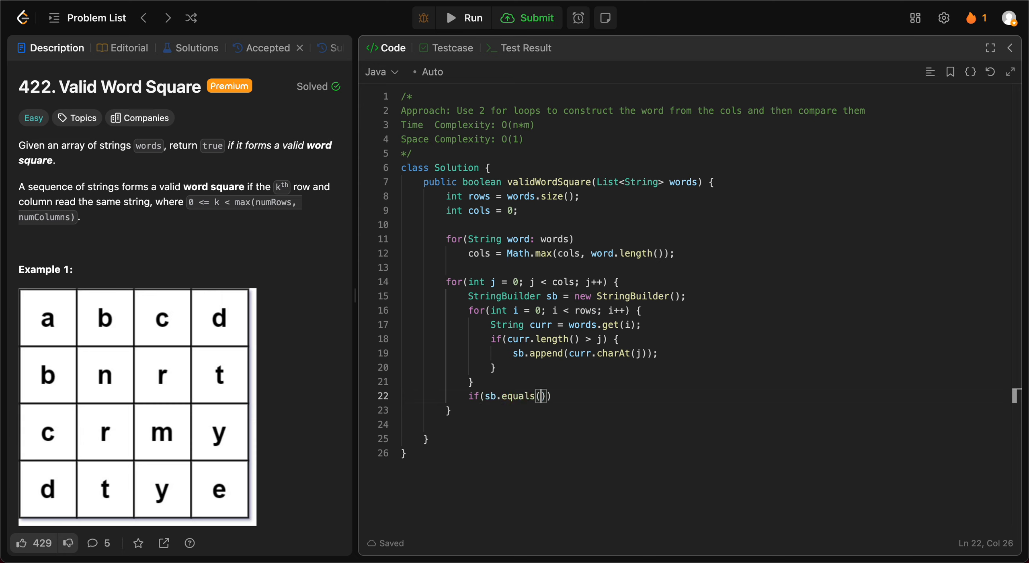
pyautogui.write('w')
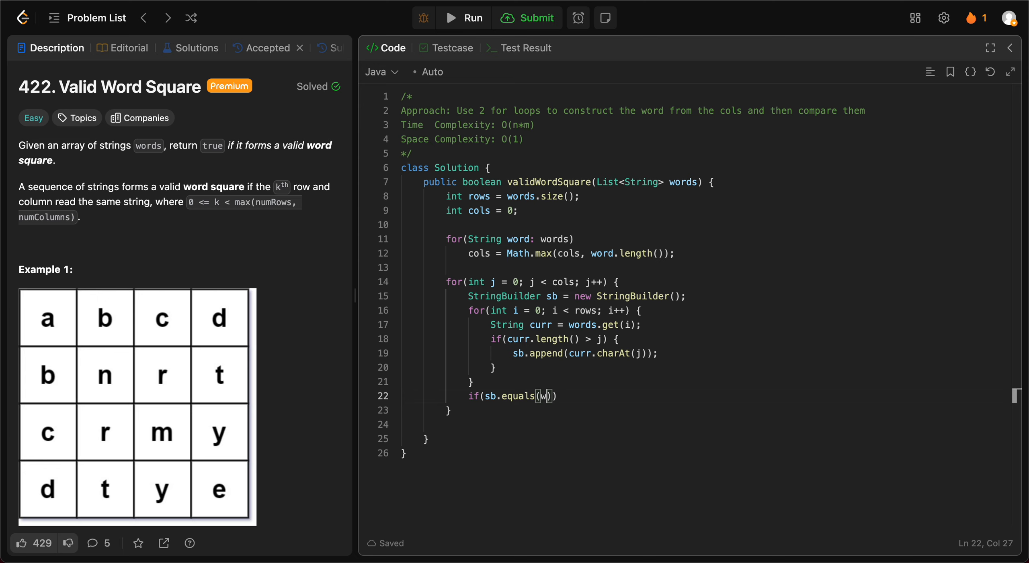
pyautogui.write('ords')
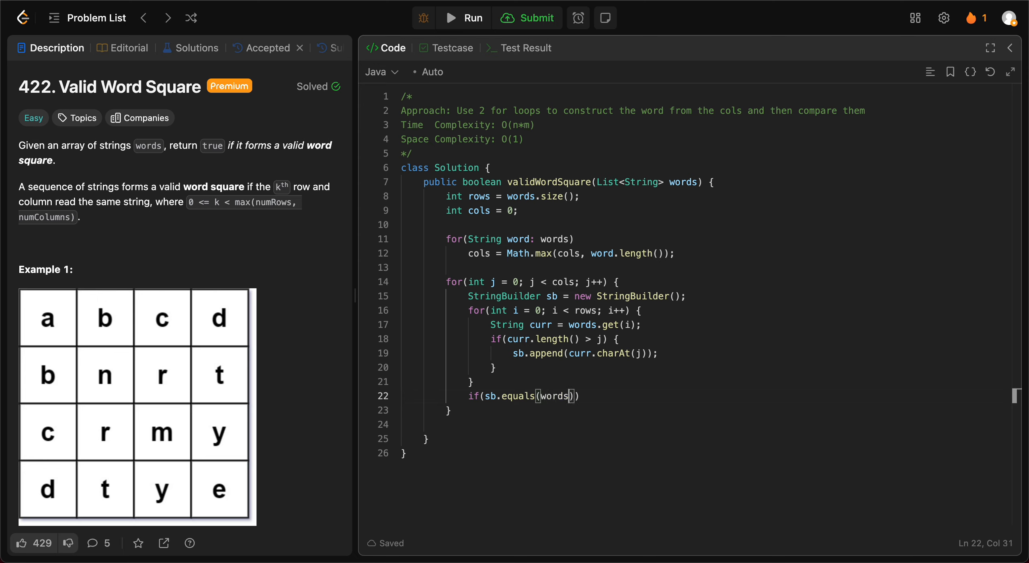
pyautogui.write('.get(j')
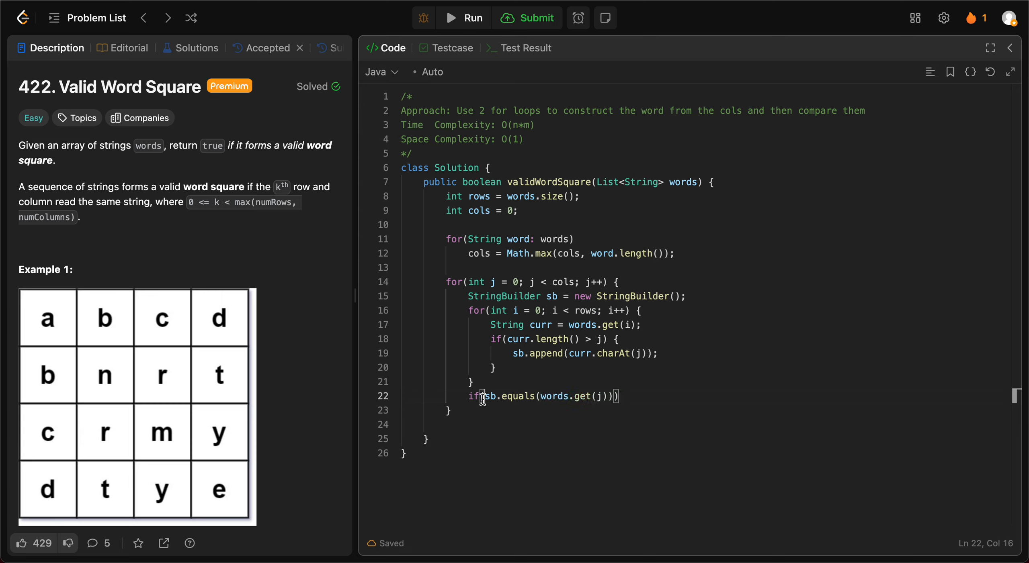
pyautogui.write('!')
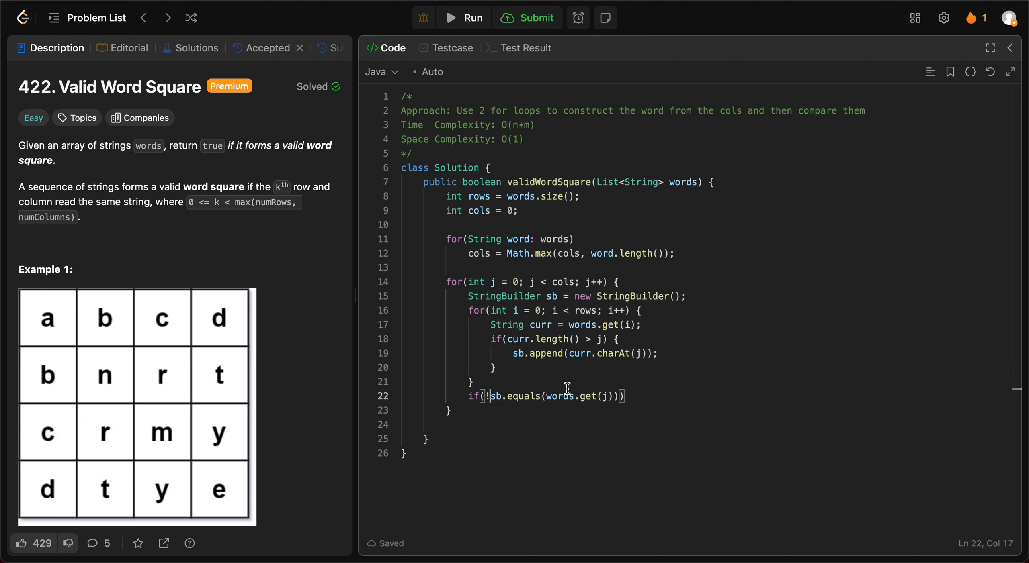
pyautogui.write('return')
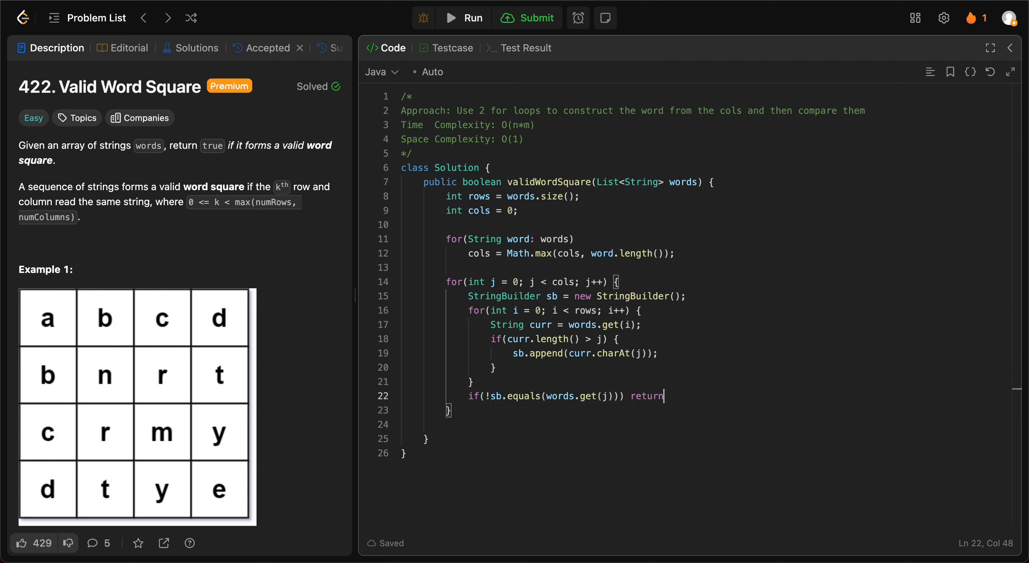
pyautogui.write('false;')
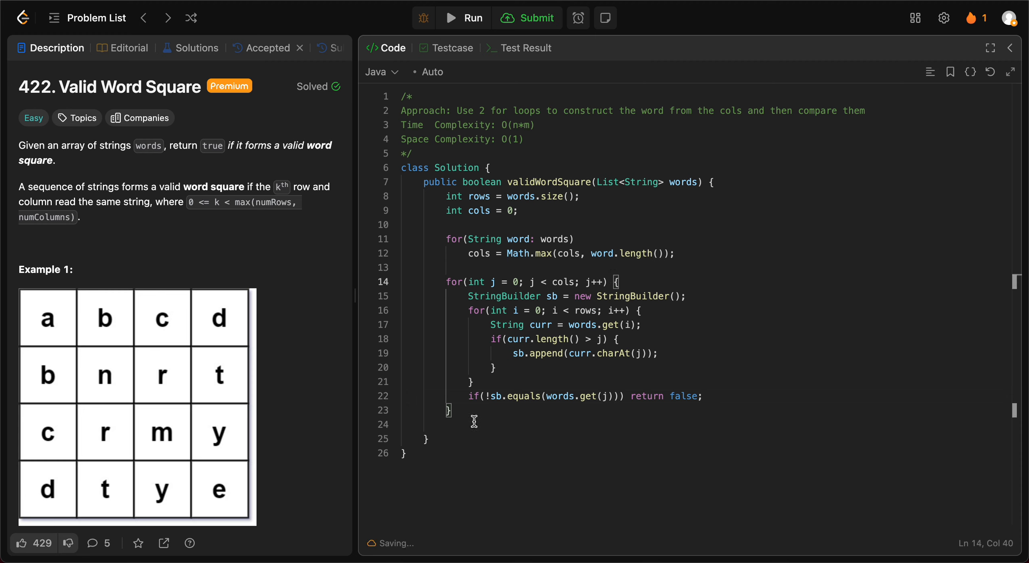
# Step: End the method with return true; and run the tests, getting Wrong Answer on Case 1
pyautogui.write('re')
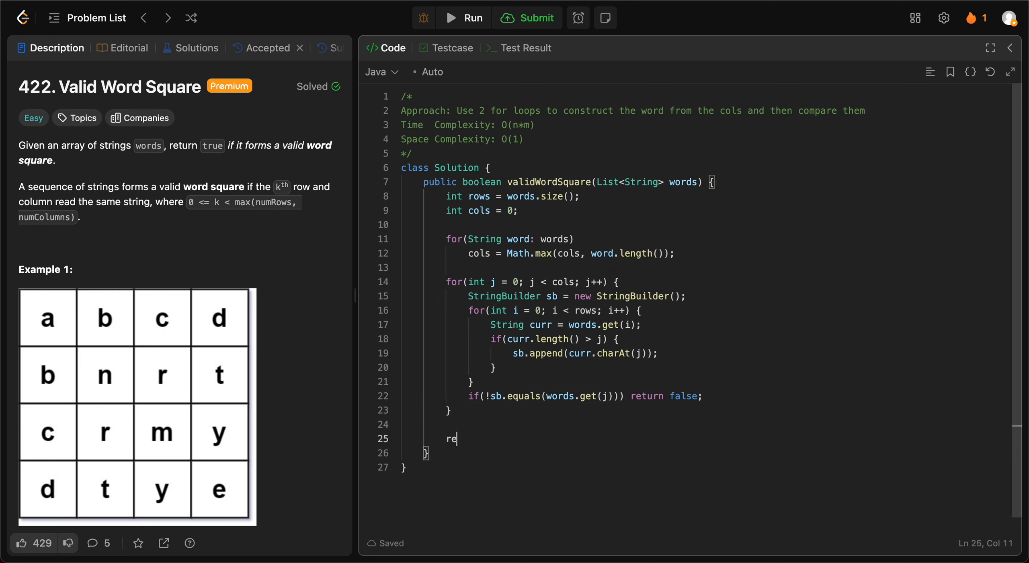
pyautogui.write('turn')
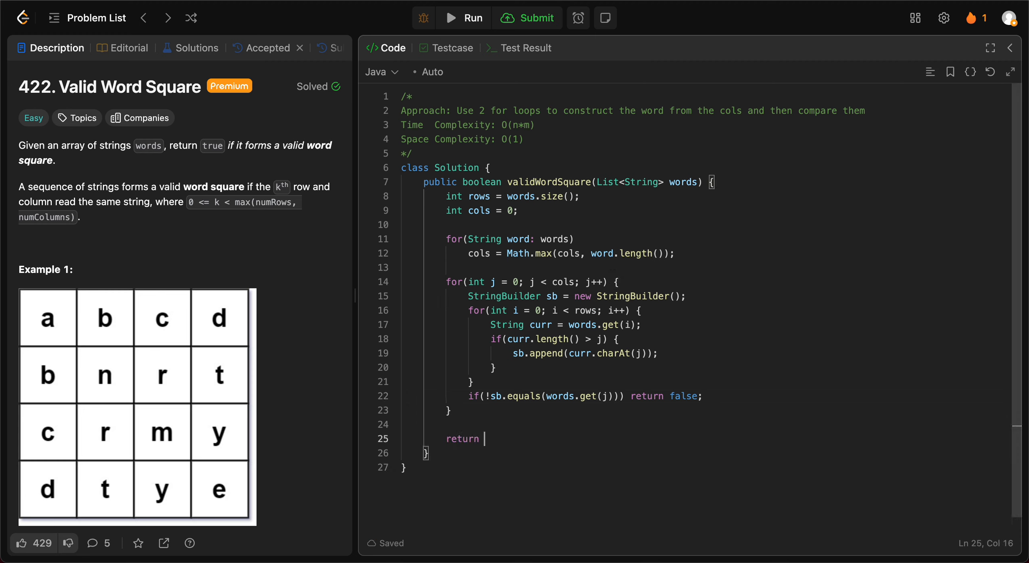
pyautogui.write('tru')
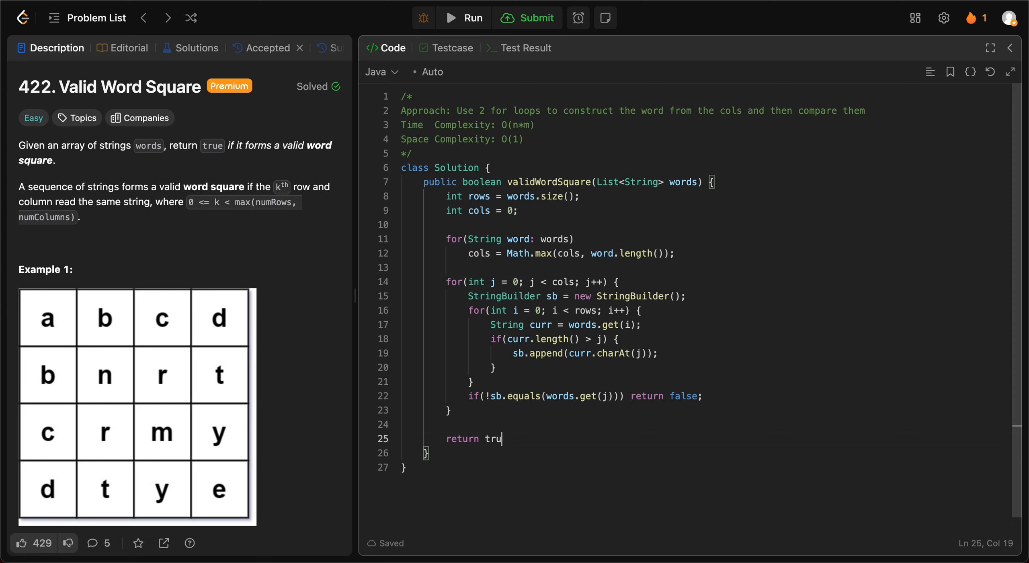
pyautogui.write('e;')
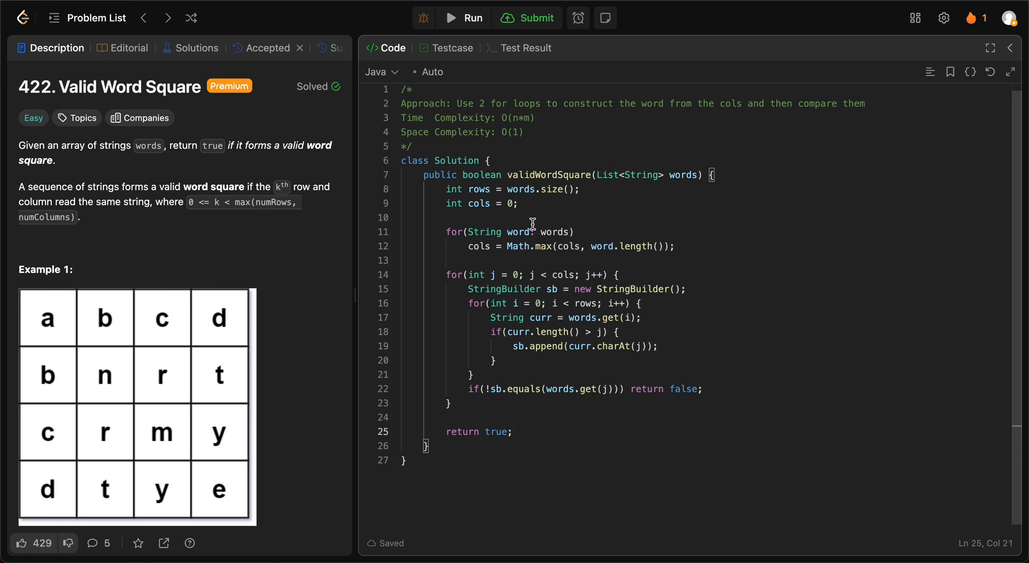
pyautogui.click(466, 18)
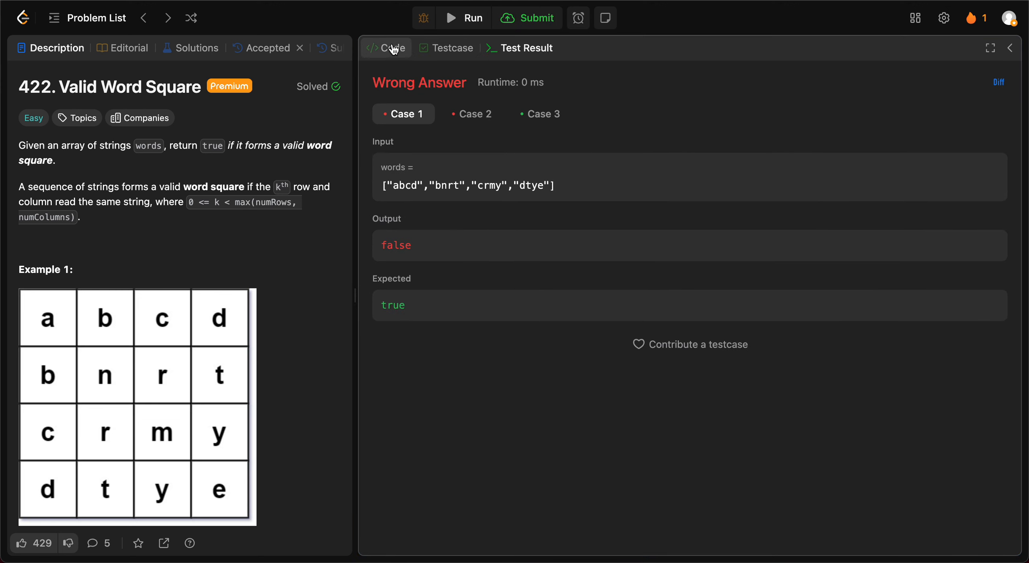
pyautogui.click(385, 47)
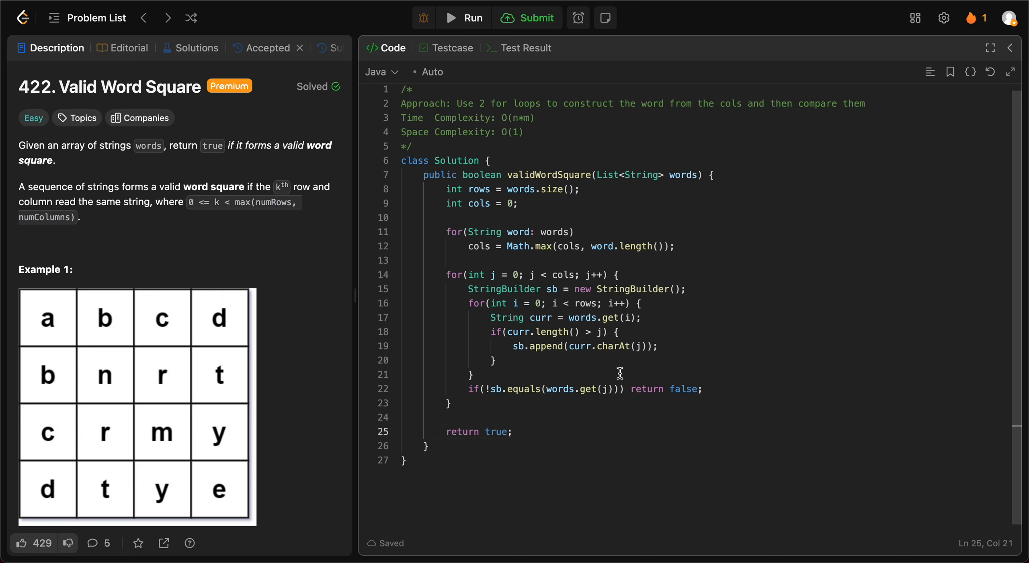
pyautogui.moveTo(540, 320)
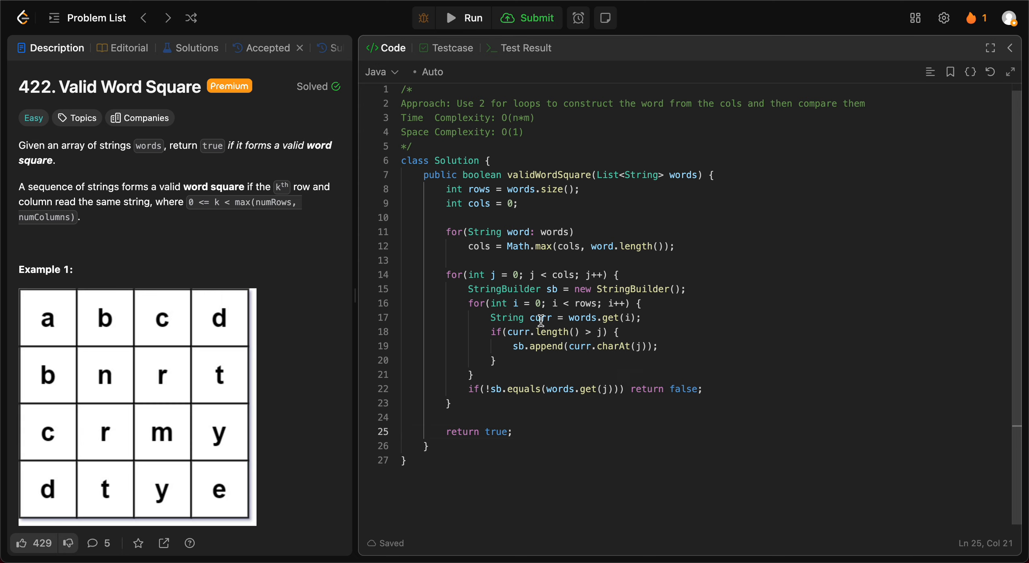
pyautogui.doubleClick(539, 318)
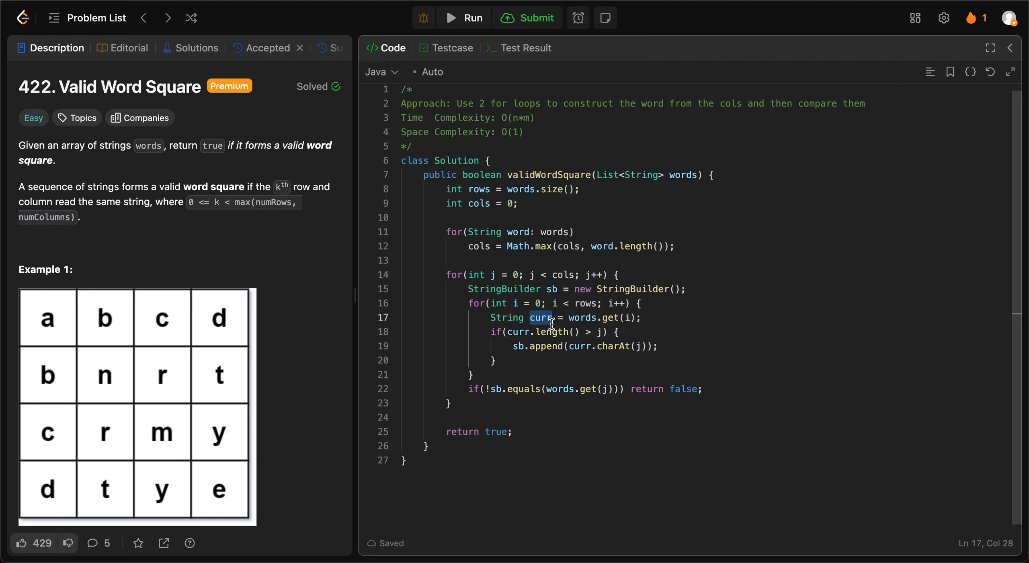
pyautogui.moveTo(624, 324)
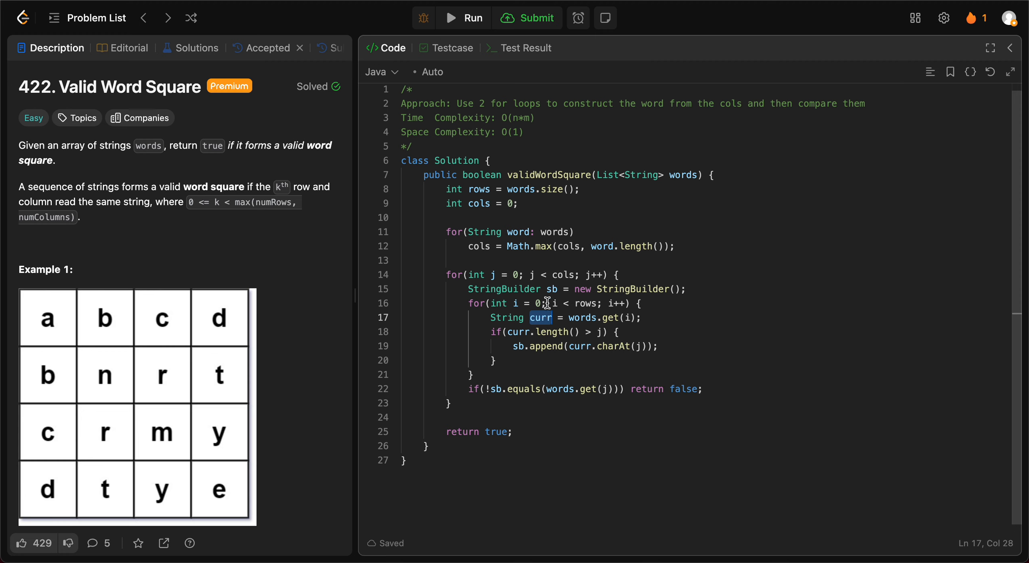
pyautogui.moveTo(566, 250)
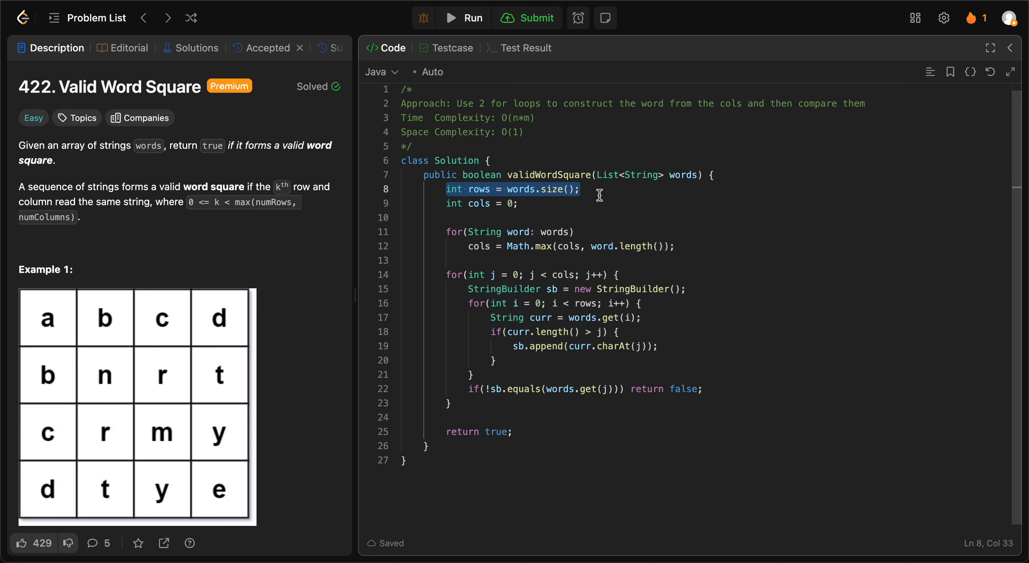
pyautogui.moveTo(449, 209)
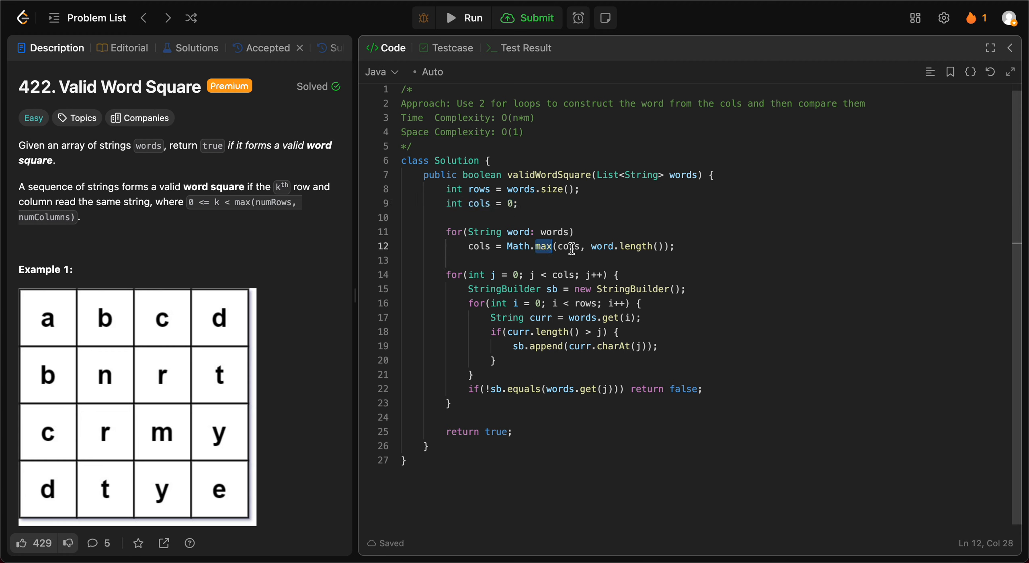
pyautogui.doubleClick(567, 247)
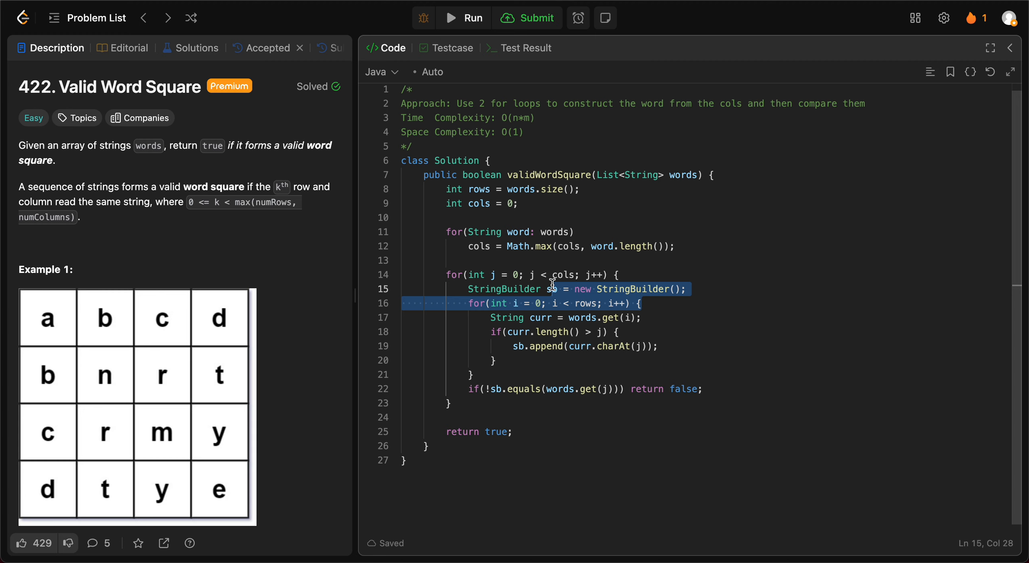
pyautogui.click(530, 304)
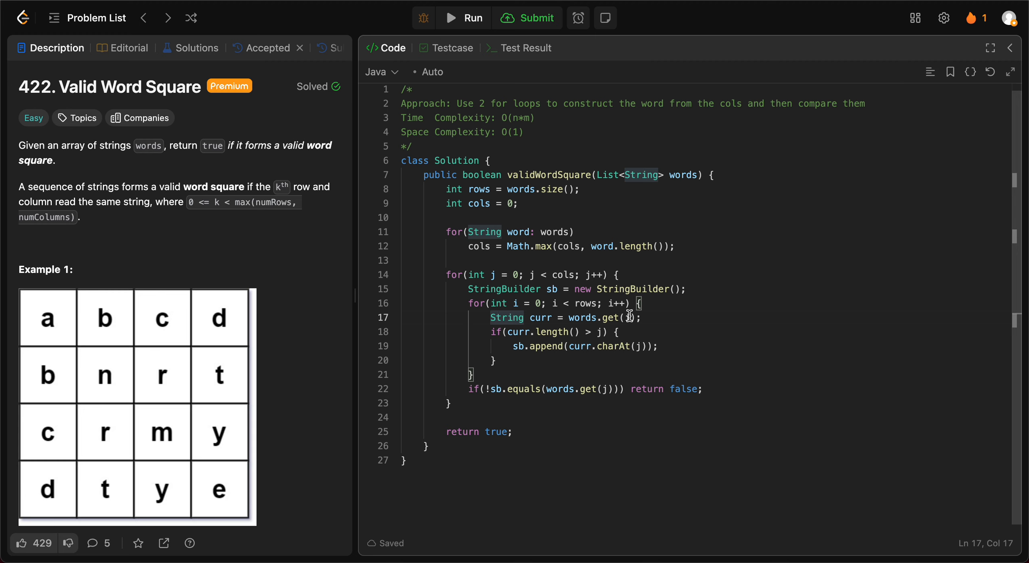
pyautogui.tripleClick(564, 318)
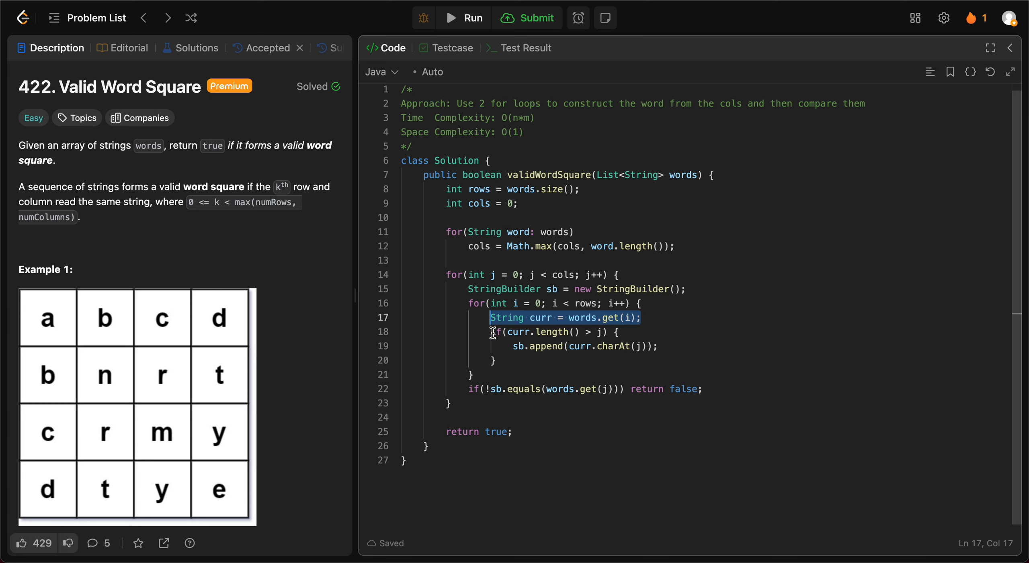
pyautogui.moveTo(492, 319); pyautogui.dragTo(504, 360)
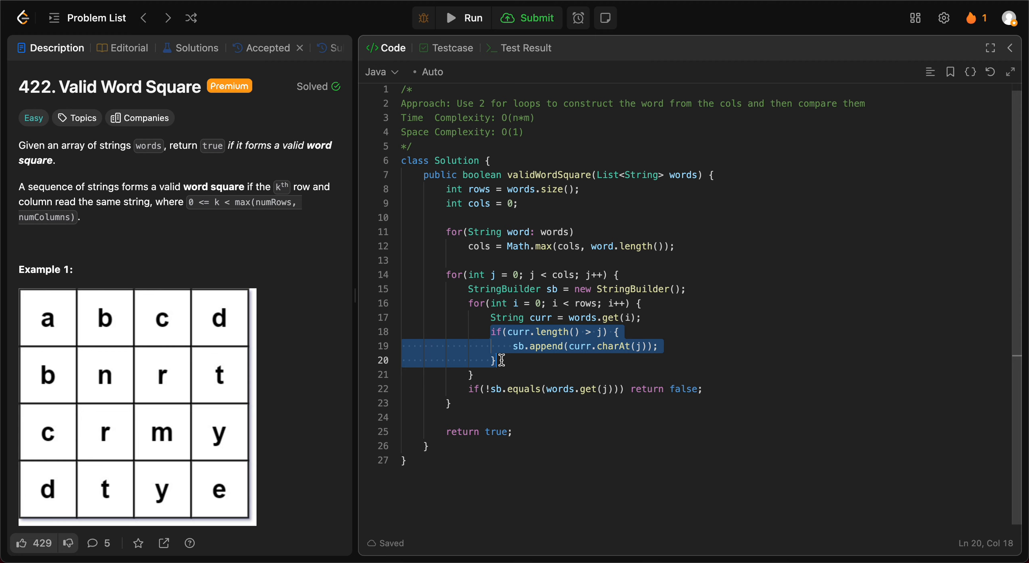
pyautogui.moveTo(512, 344)
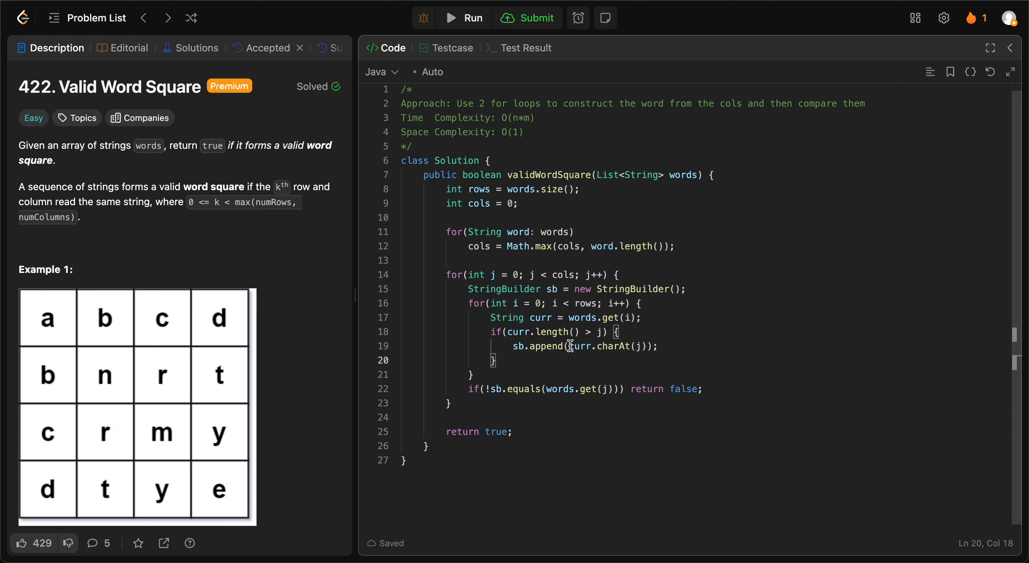
pyautogui.moveTo(568, 346); pyautogui.dragTo(613, 346)
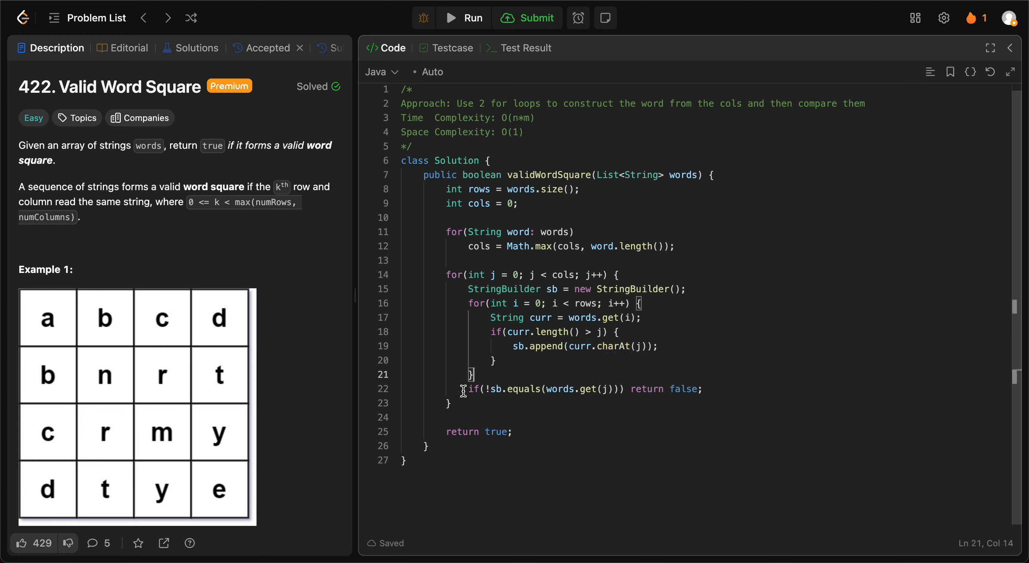
pyautogui.moveTo(500, 391)
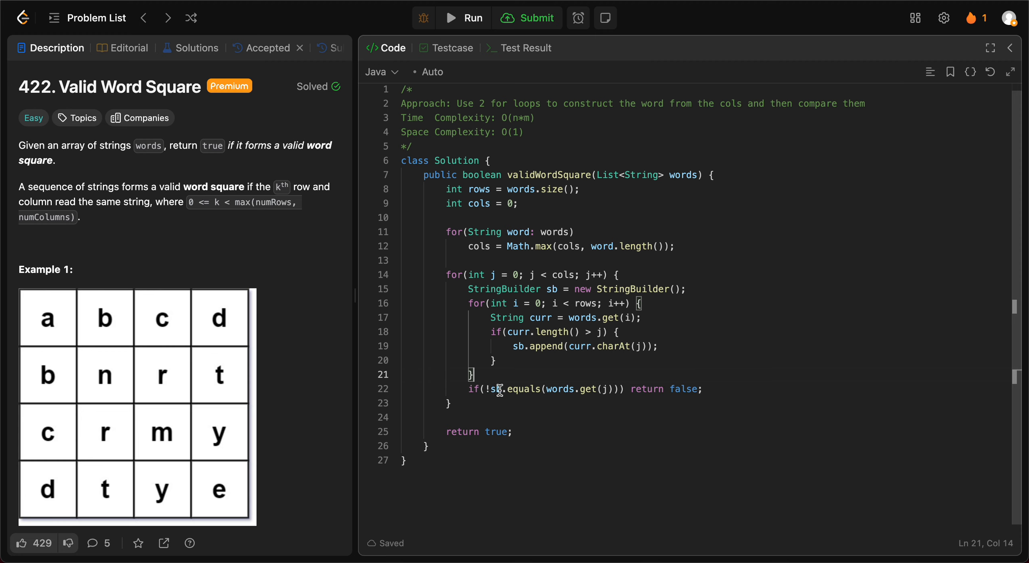
pyautogui.click(558, 390)
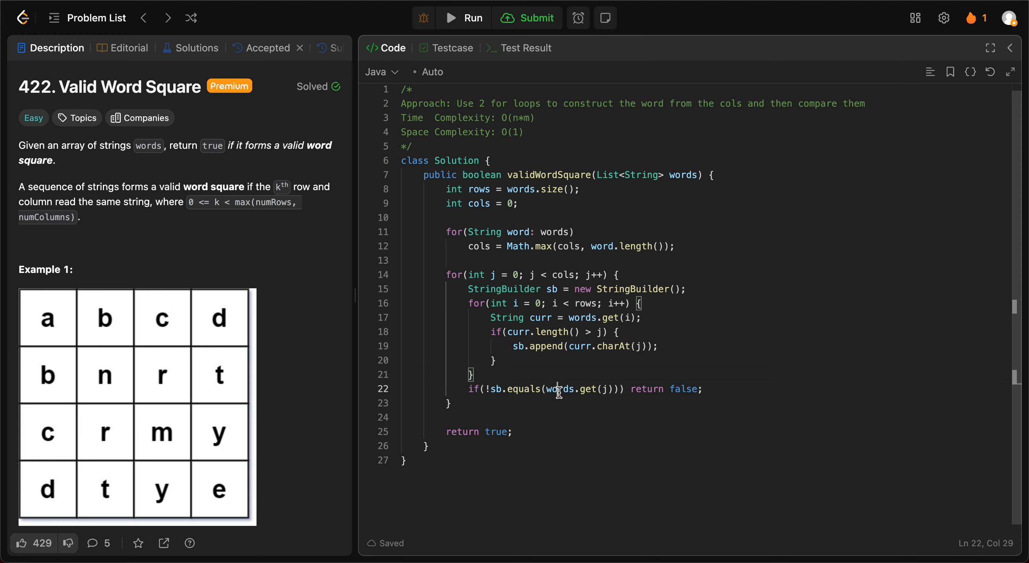
pyautogui.doubleClick(560, 389)
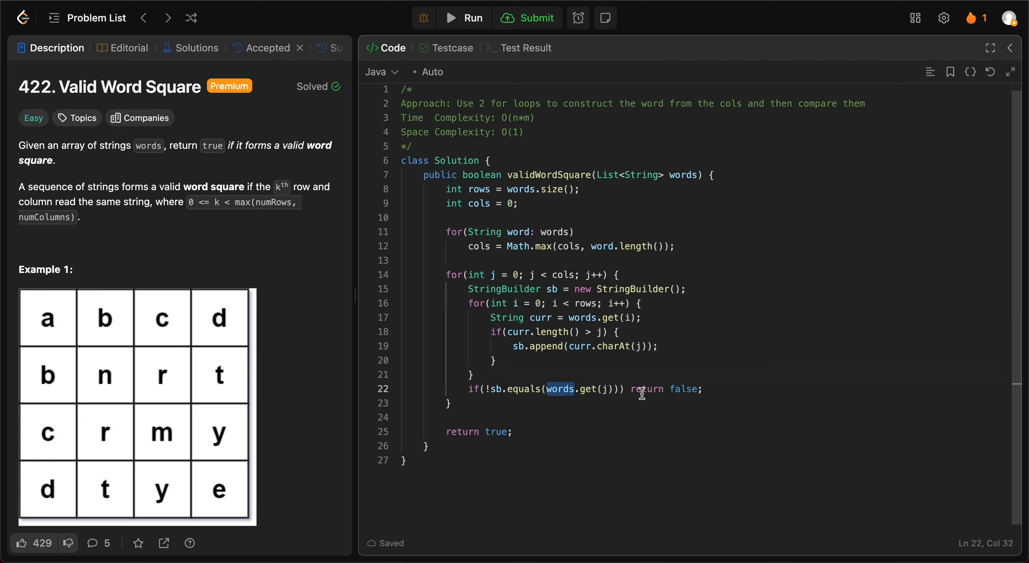
# Step: Rerun the tests and inspect Case 3 (matches false) and failing Case 1
pyautogui.click(471, 18)
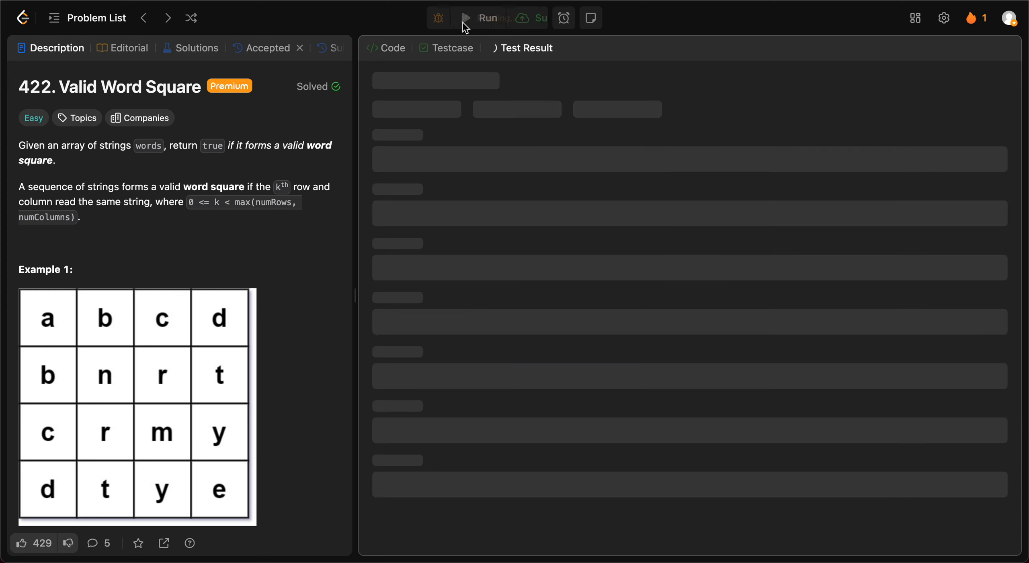
pyautogui.click(473, 18)
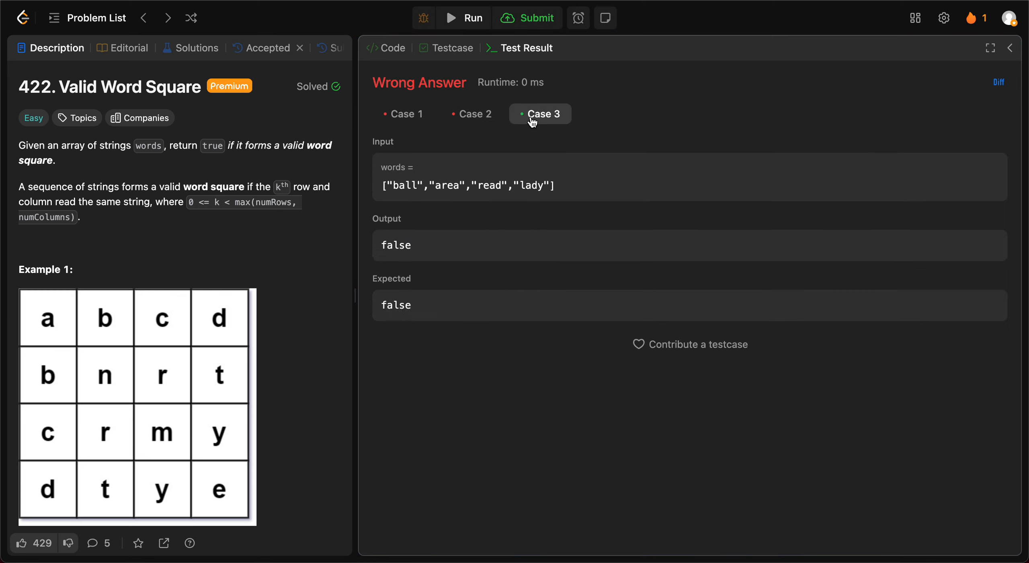
pyautogui.click(403, 113)
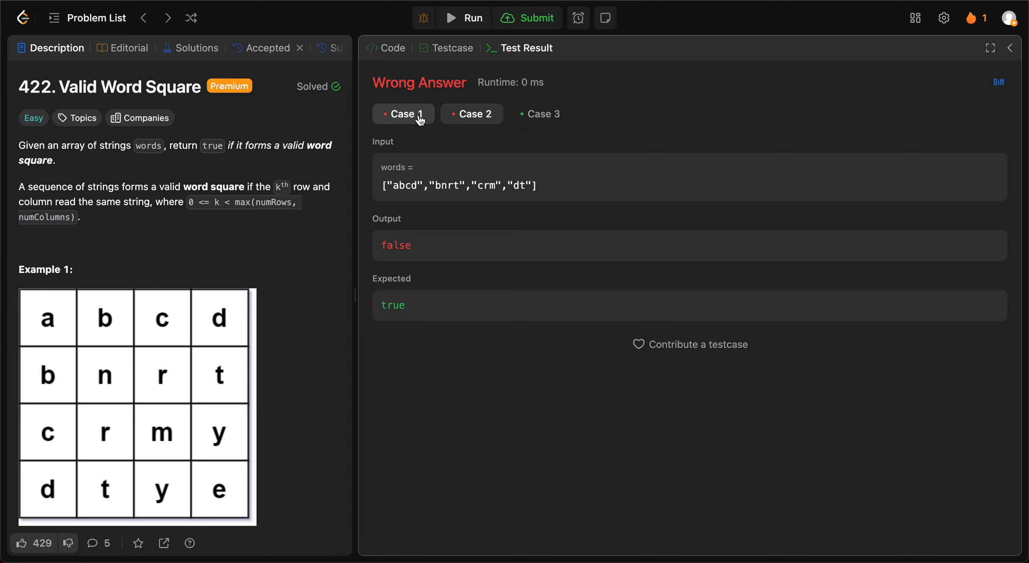
pyautogui.click(387, 47)
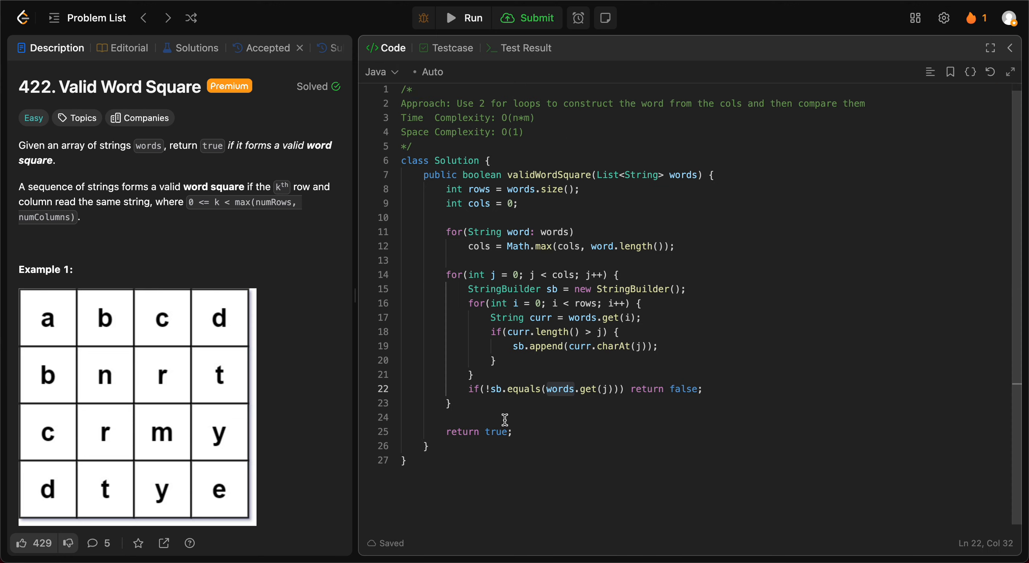
pyautogui.moveTo(506, 361)
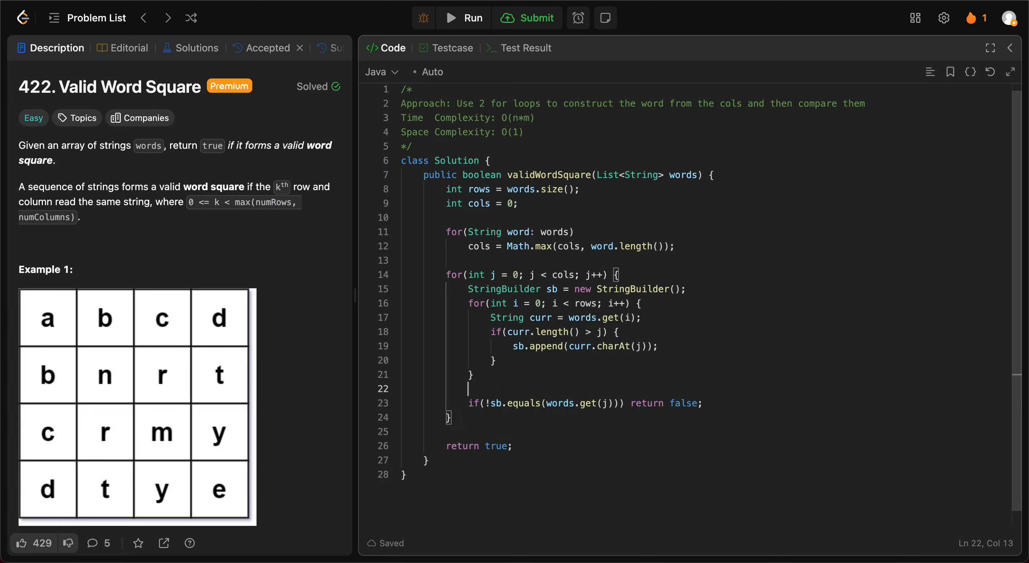
# Step: Start a System.out.print debug line above the column check
pyautogui.write('Syst')
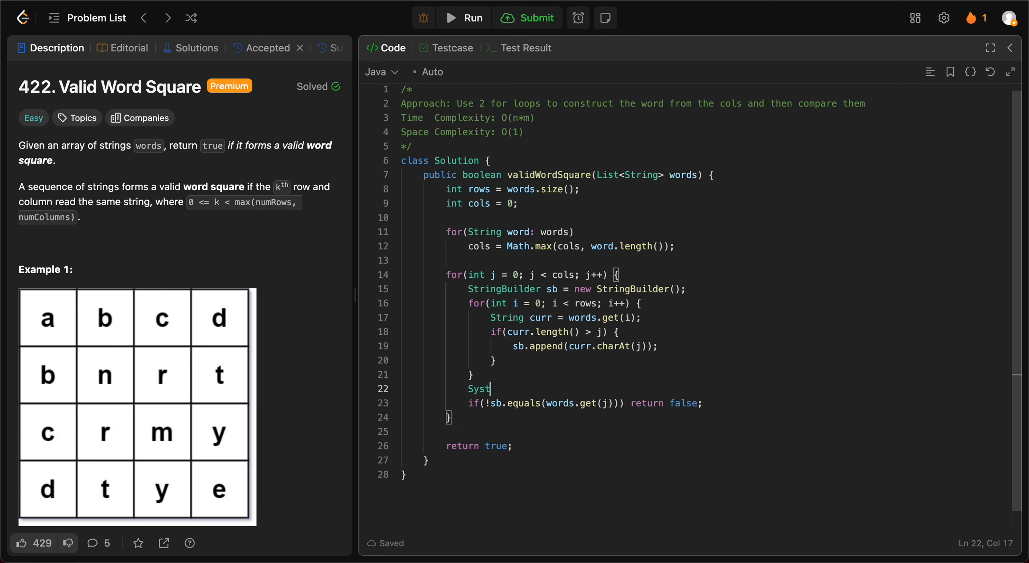
pyautogui.write('em.')
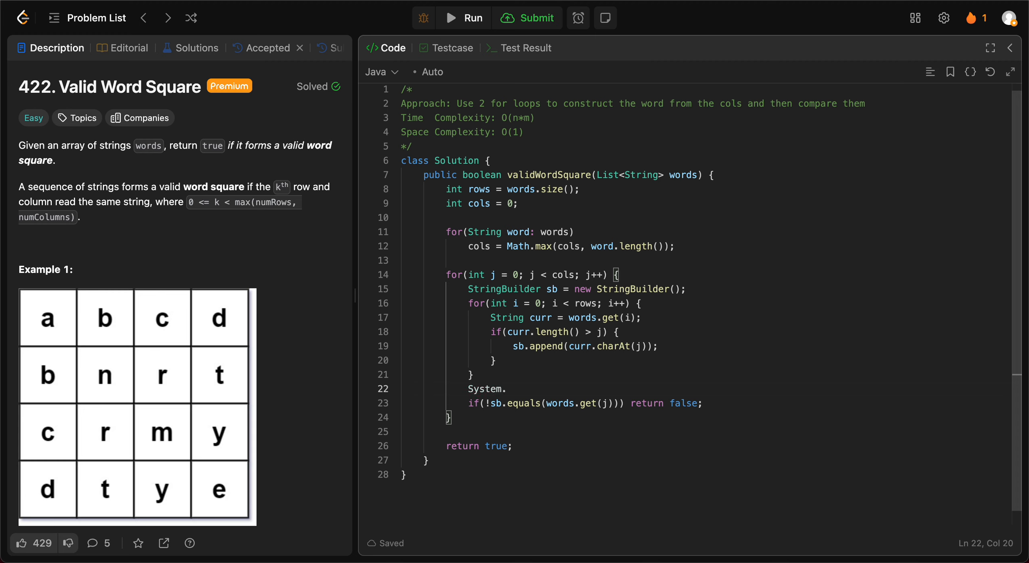
pyautogui.write('out.pr')
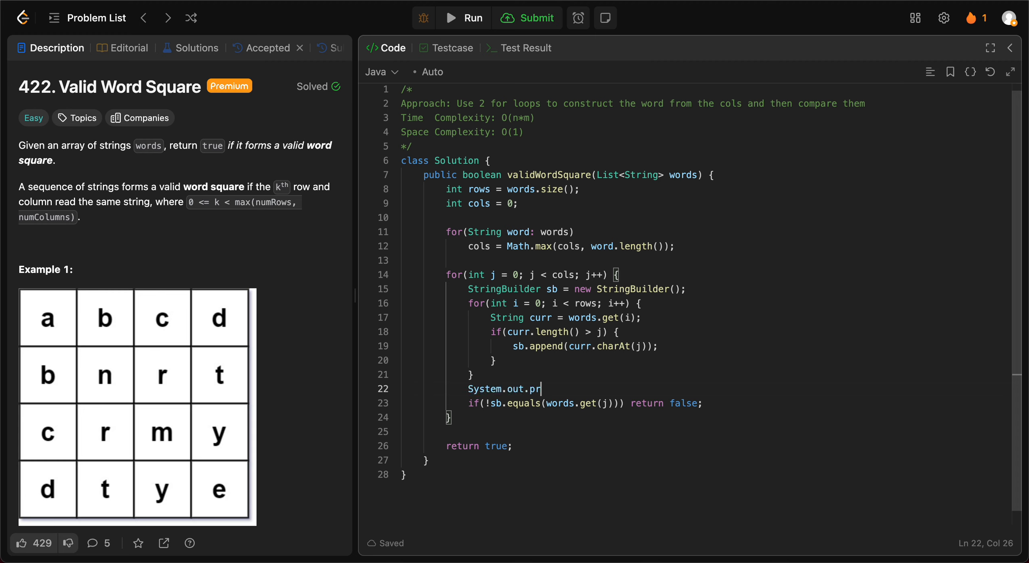
pyautogui.write('nt')
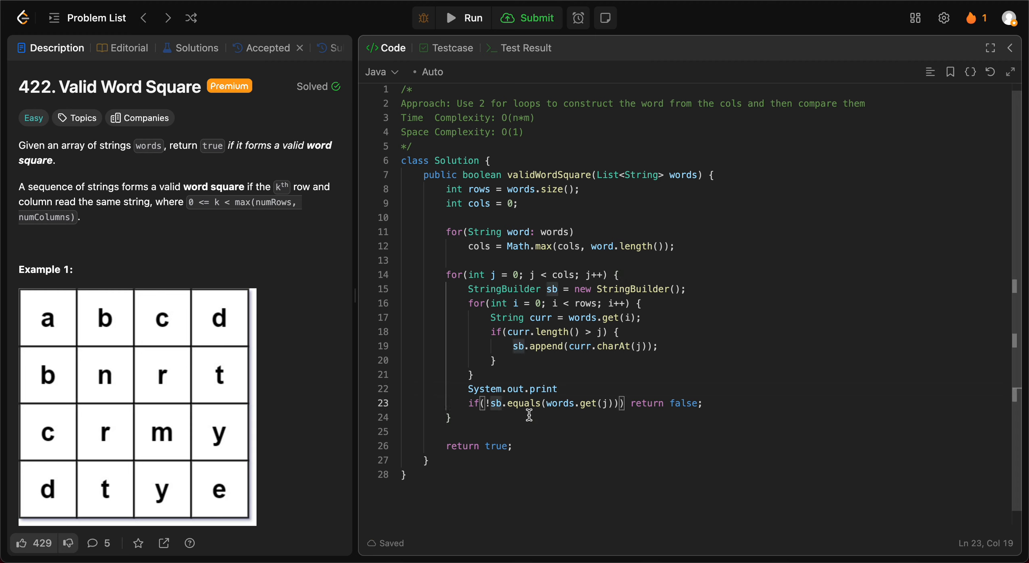
pyautogui.write('t')
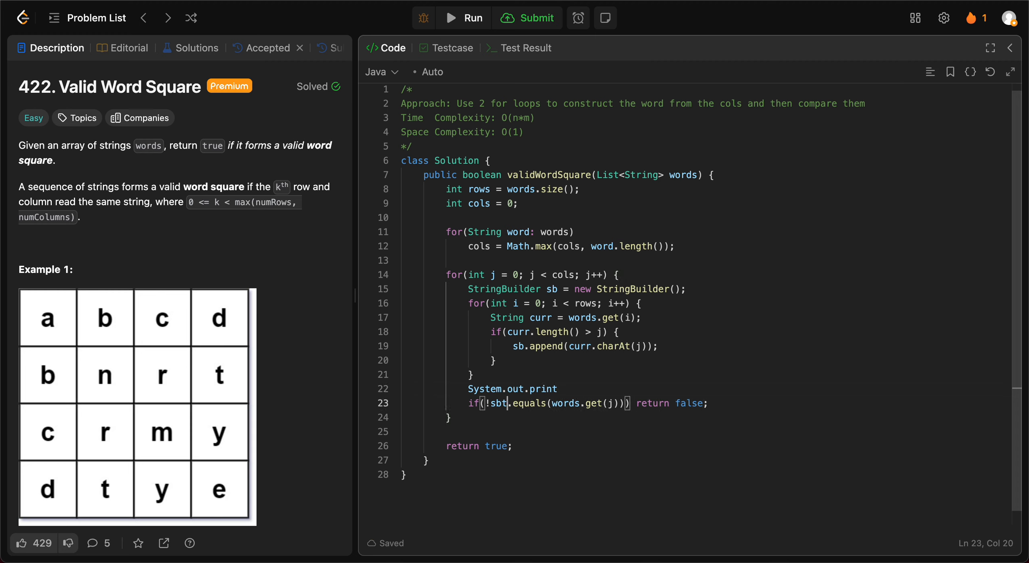
# Step: Change the comparison to sb.toString().equals(words.get(j))
pyautogui.press('Backspace')
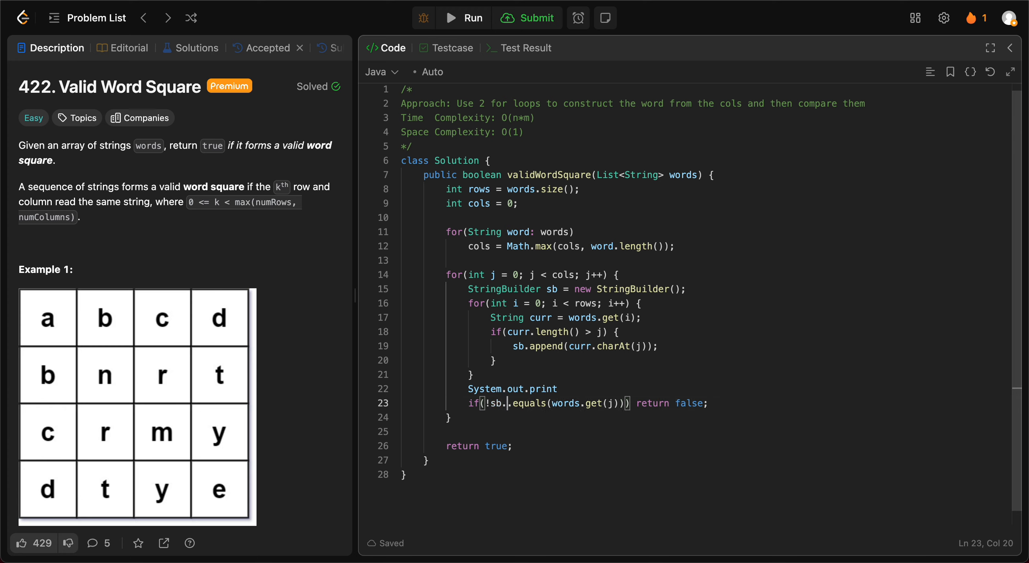
pyautogui.write('toS')
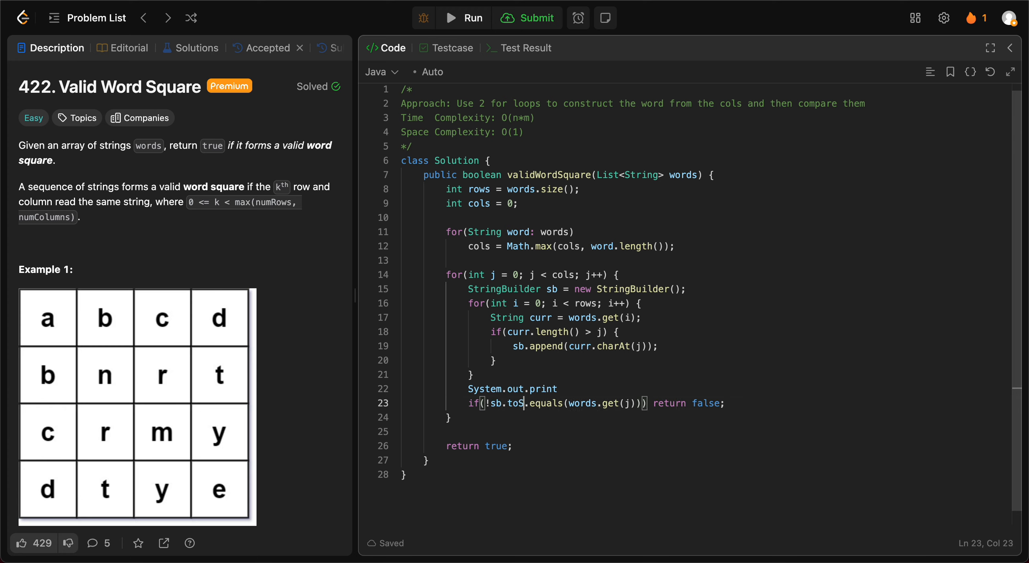
pyautogui.write('tring()')
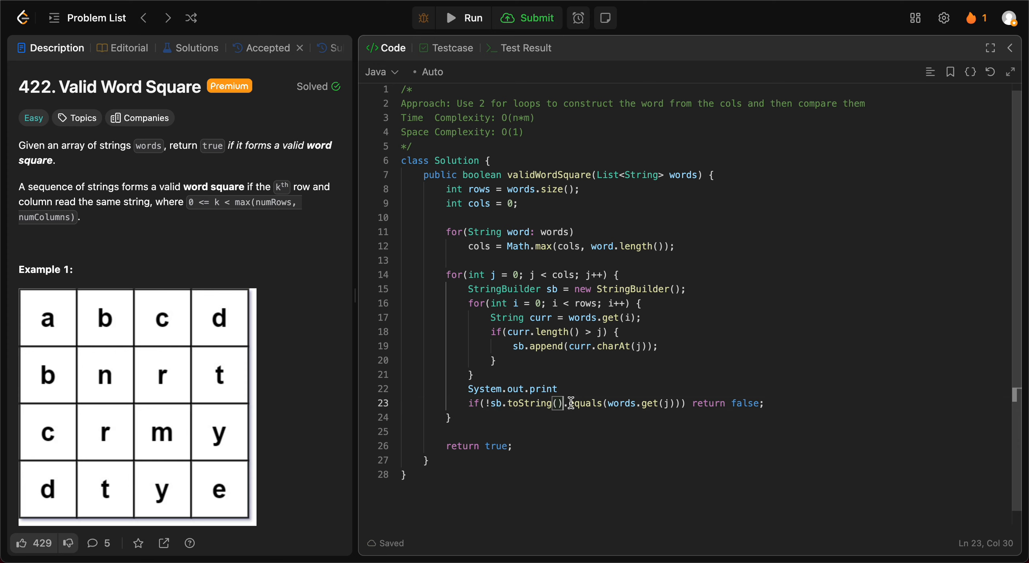
pyautogui.doubleClick(484, 389)
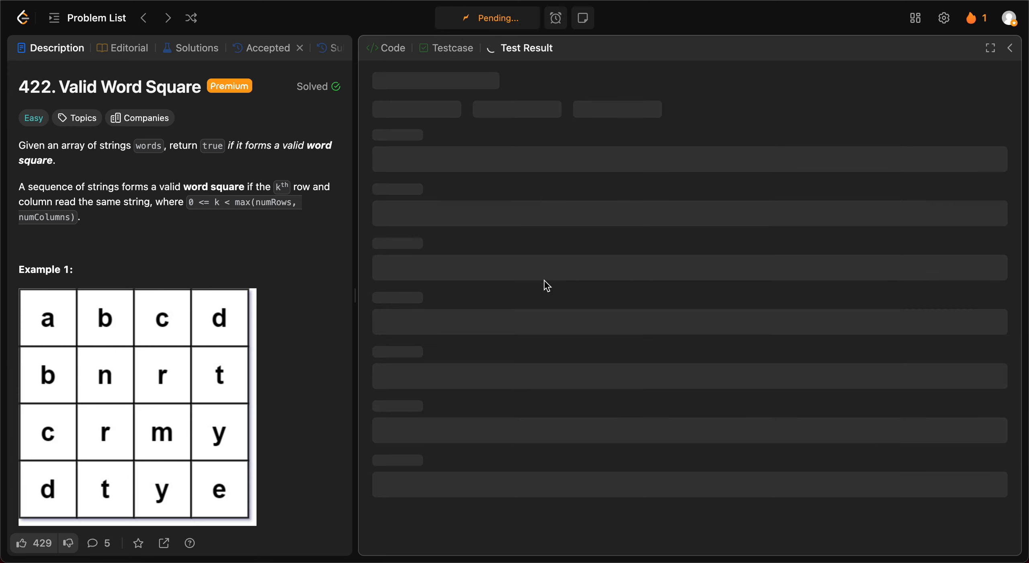
# Step: Delete the print line and submit, getting Accepted in 9 ms, beating 80.84%
pyautogui.click(385, 47)
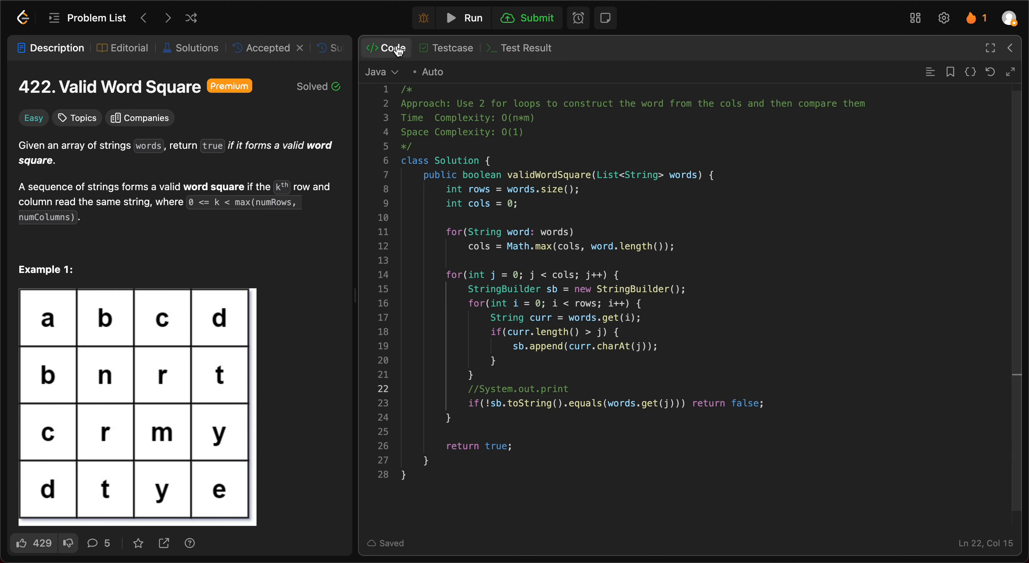
pyautogui.tripleClick(519, 389)
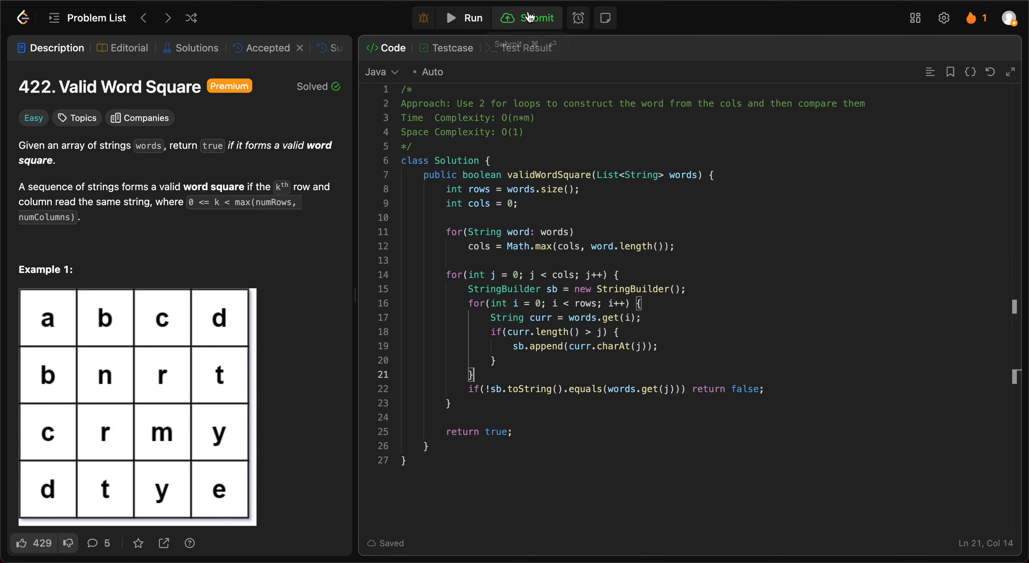
pyautogui.click(526, 18)
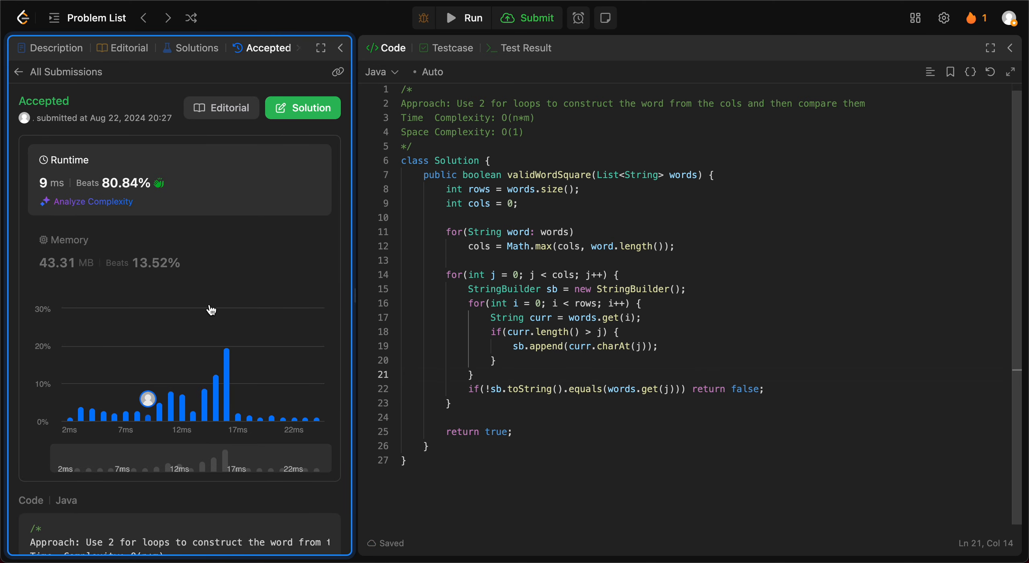
pyautogui.click(57, 47)
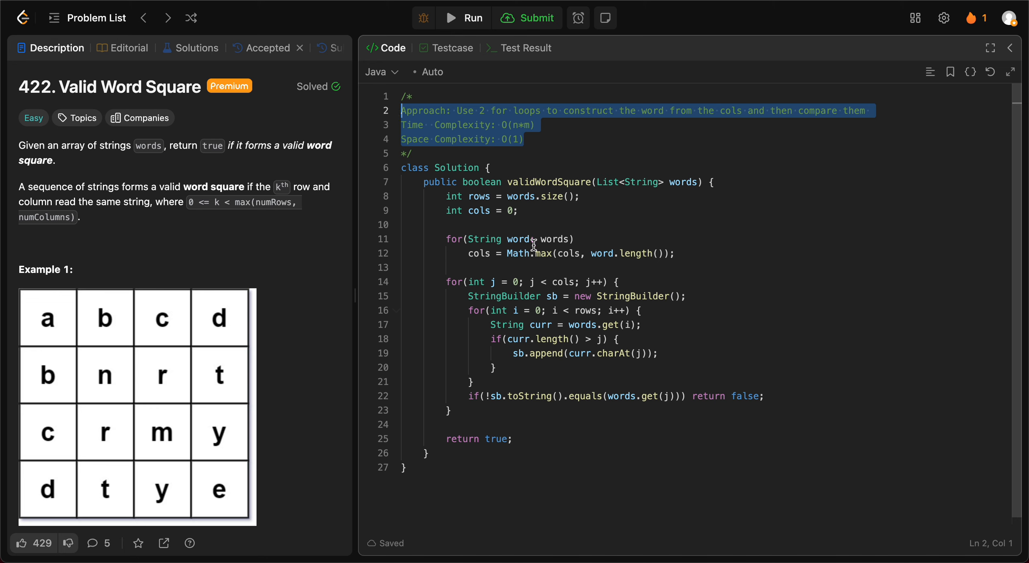
pyautogui.moveTo(440, 230)
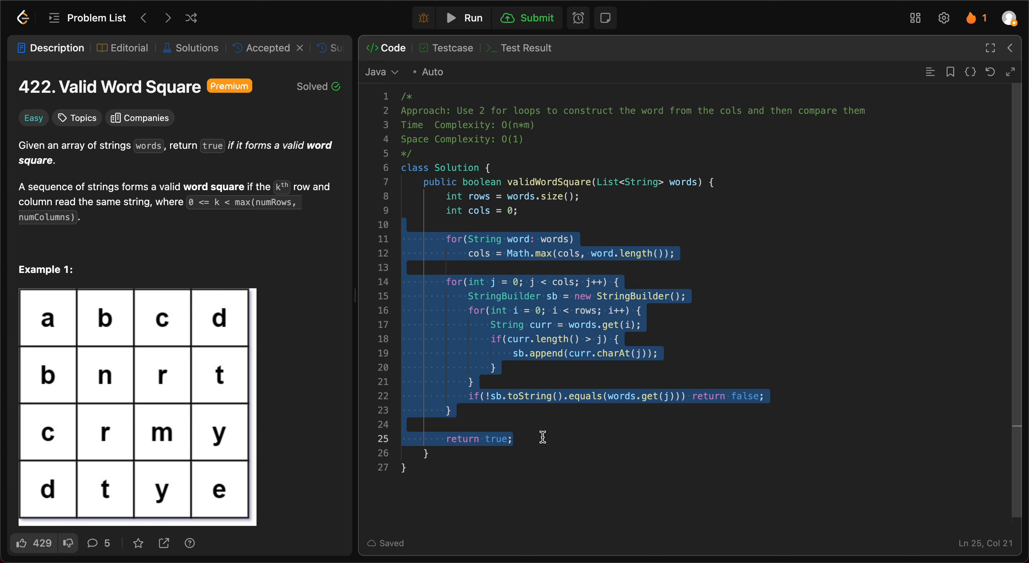
pyautogui.moveTo(504, 160)
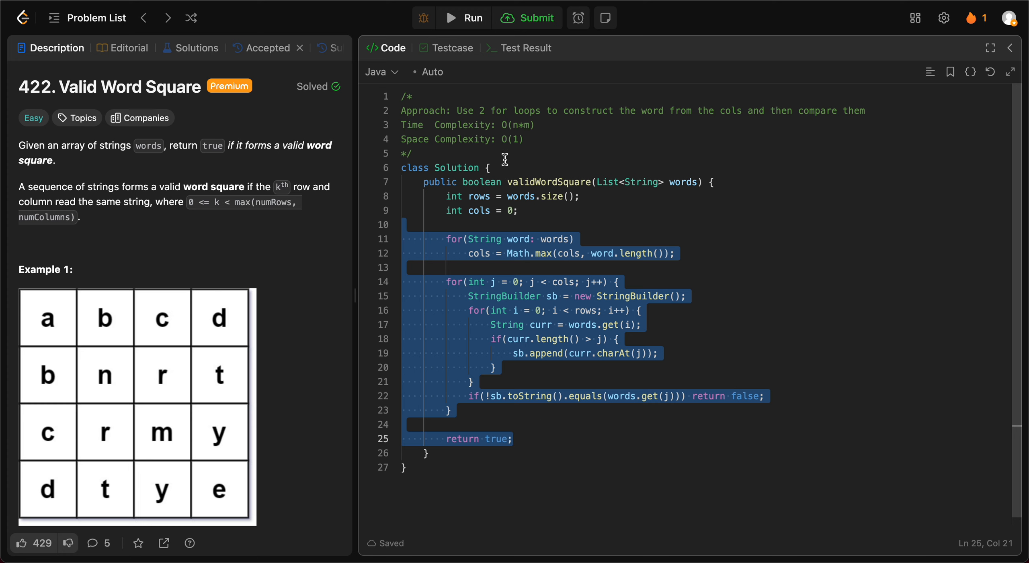
pyautogui.click(539, 126)
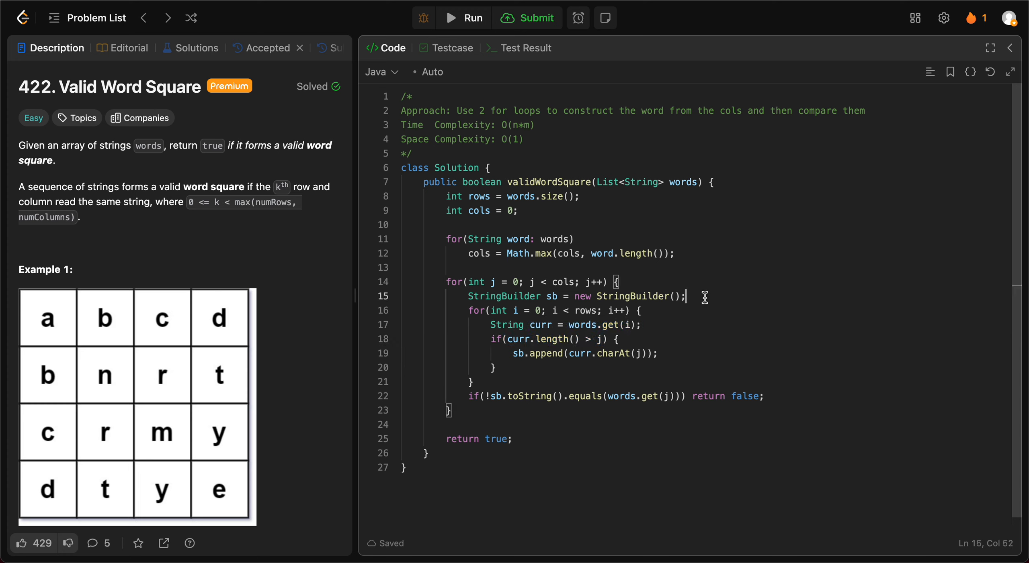
pyautogui.moveTo(688, 296); pyautogui.dragTo(470, 296)
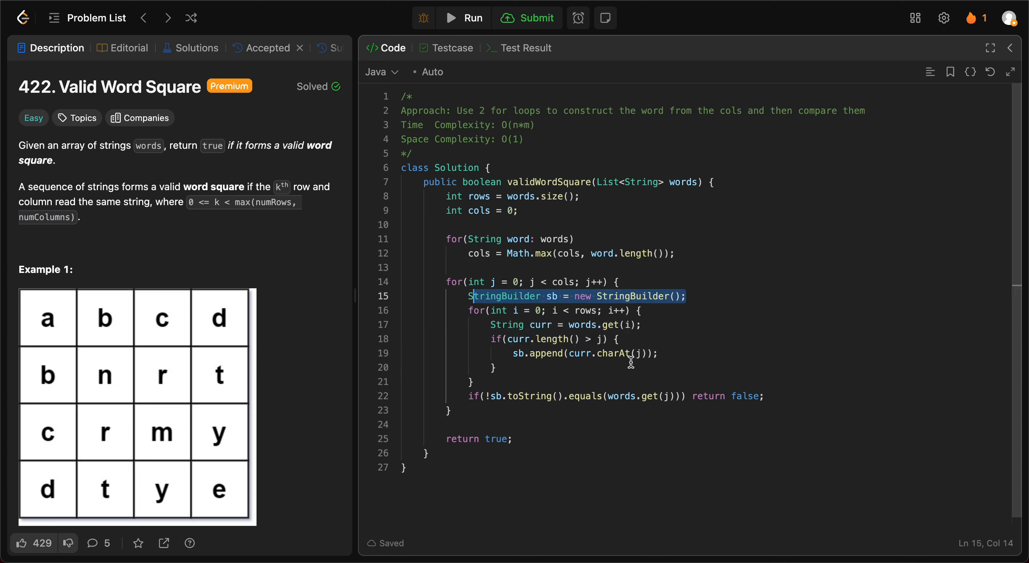